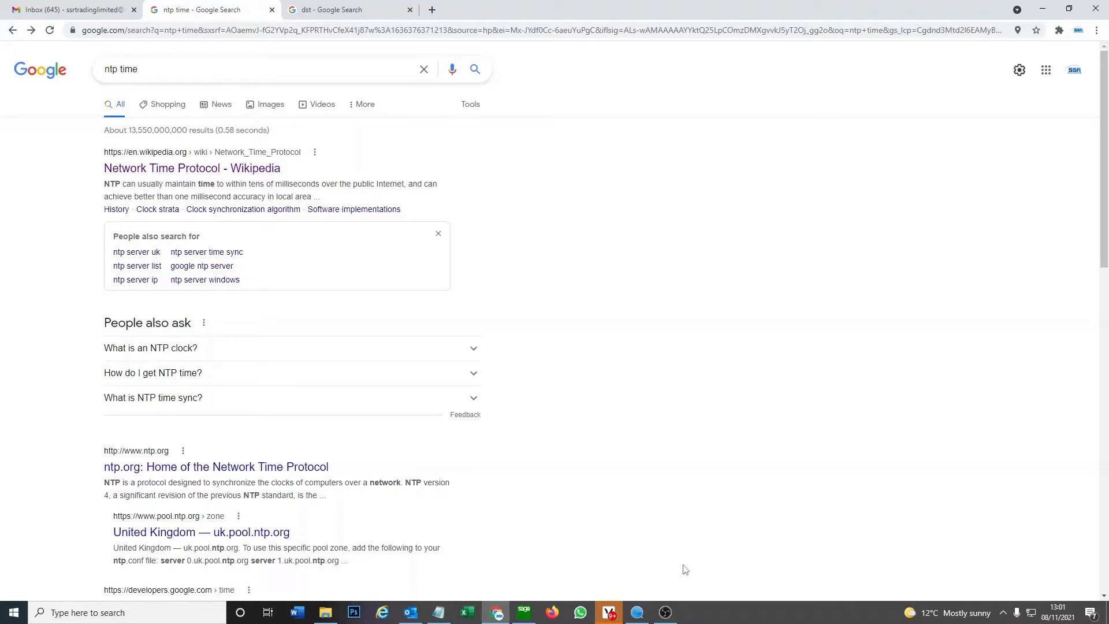
mouse_move(622, 283)
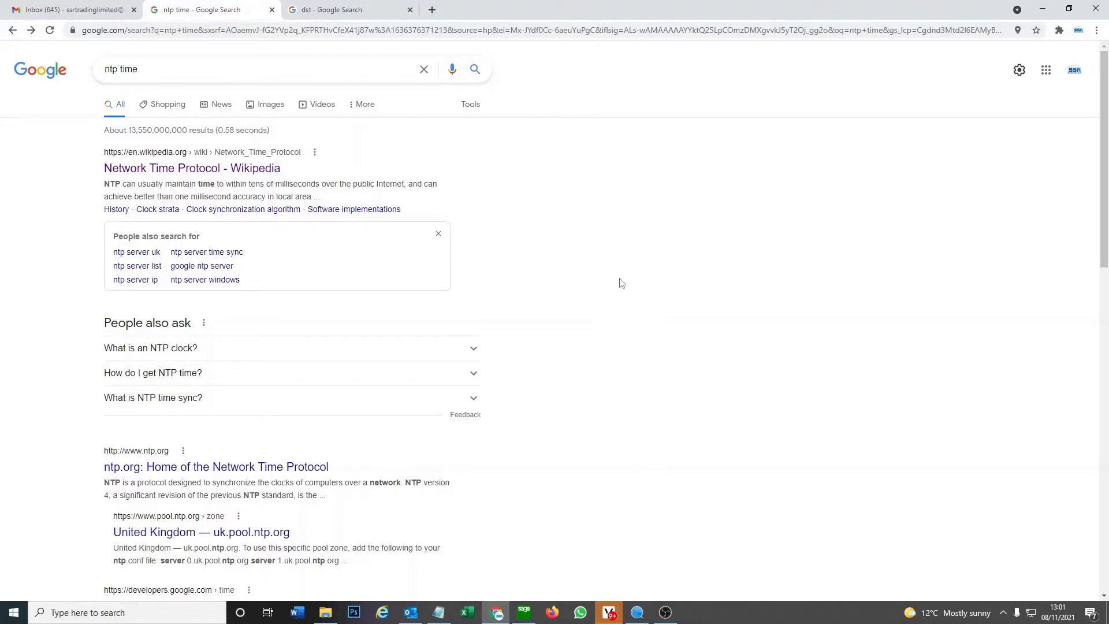
mouse_move(635, 155)
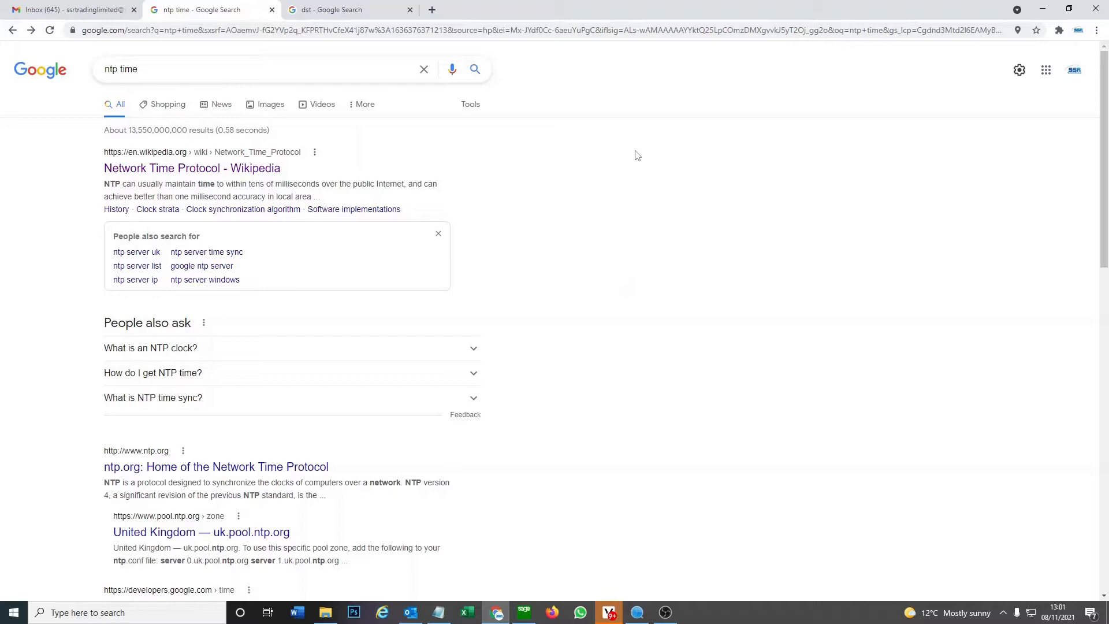
mouse_move(380, 5)
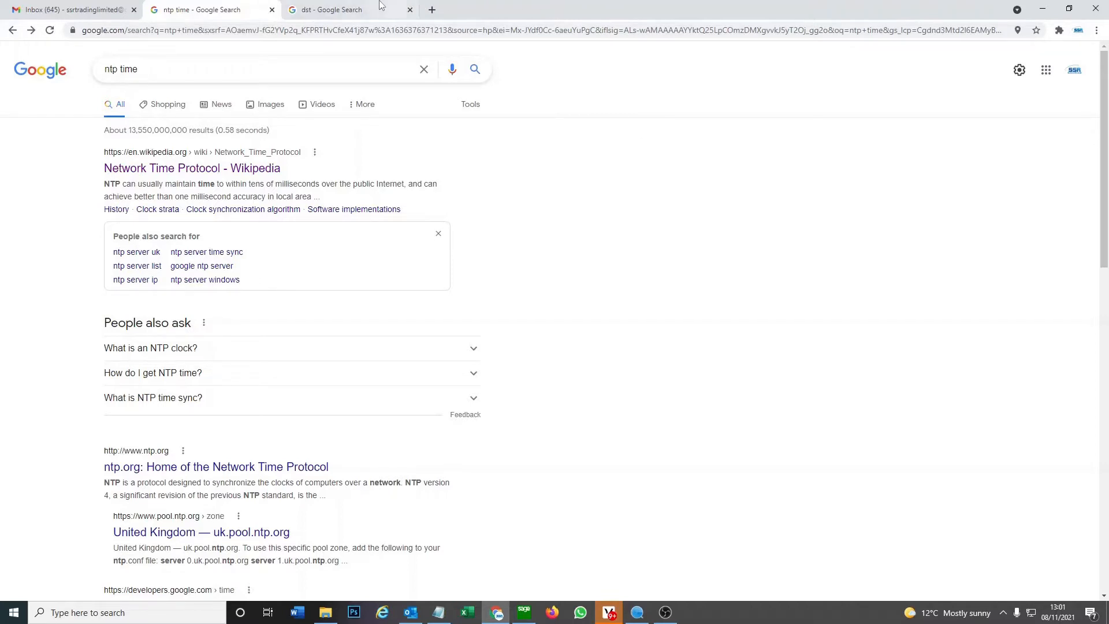
Compare the 'ntp time' and 'dst' searches and land on the Network Time Protocol Wikipedia article
left_click(333, 9)
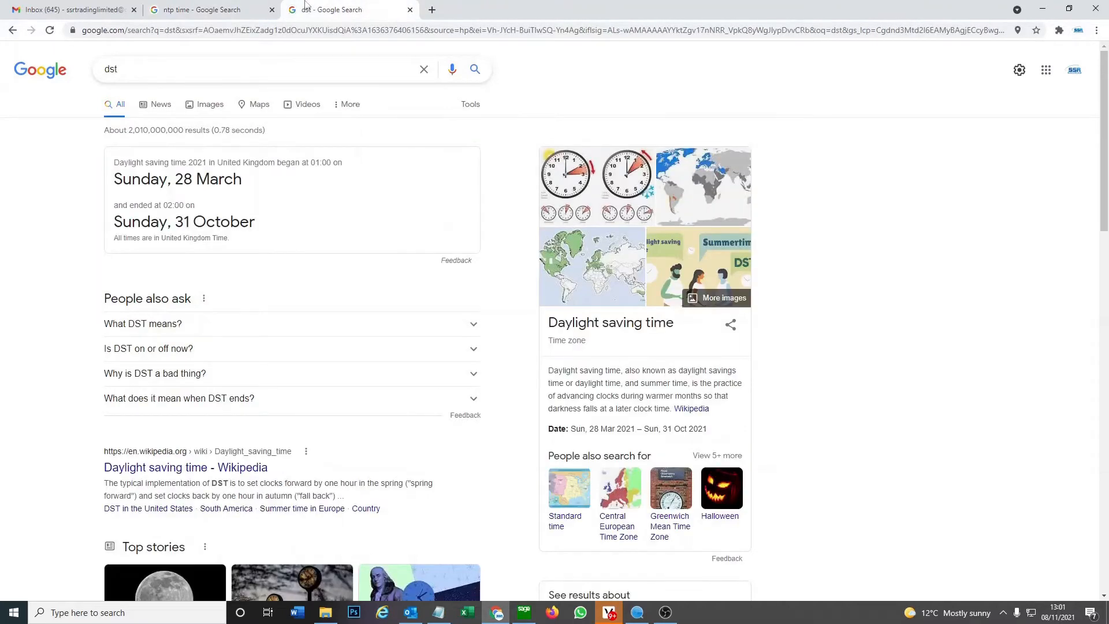
left_click(206, 9)
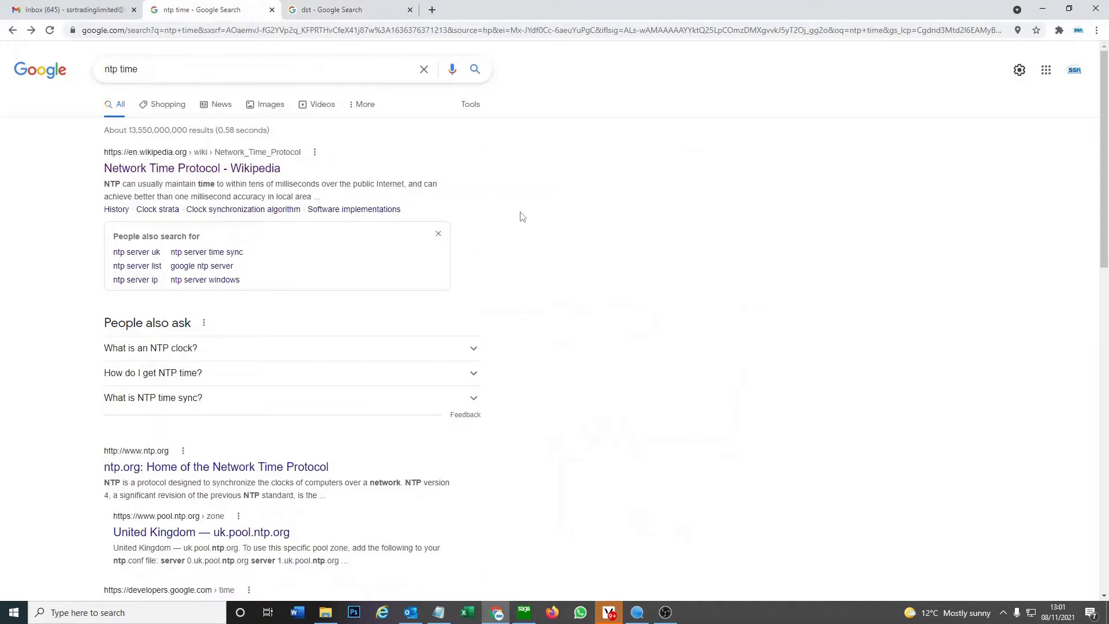
mouse_move(439, 201)
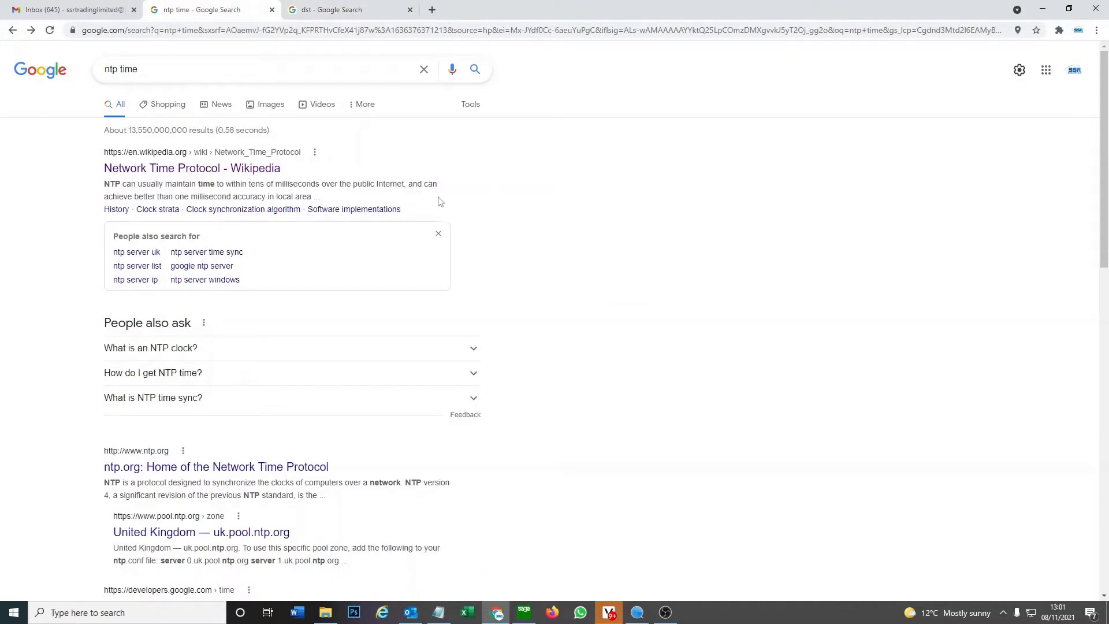
left_click(192, 167)
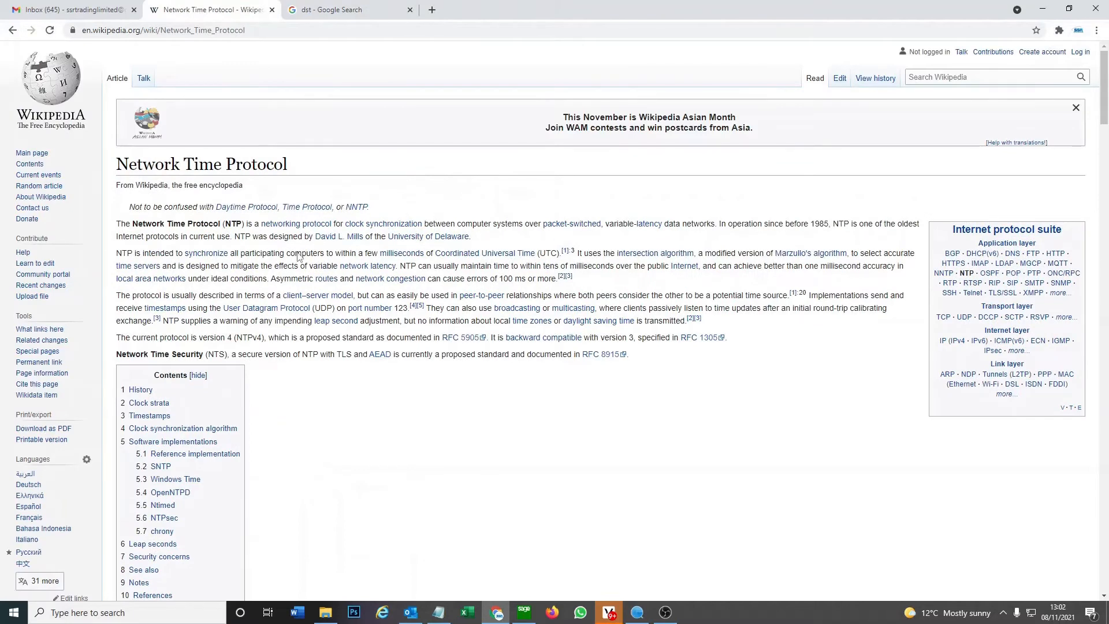
mouse_move(241, 278)
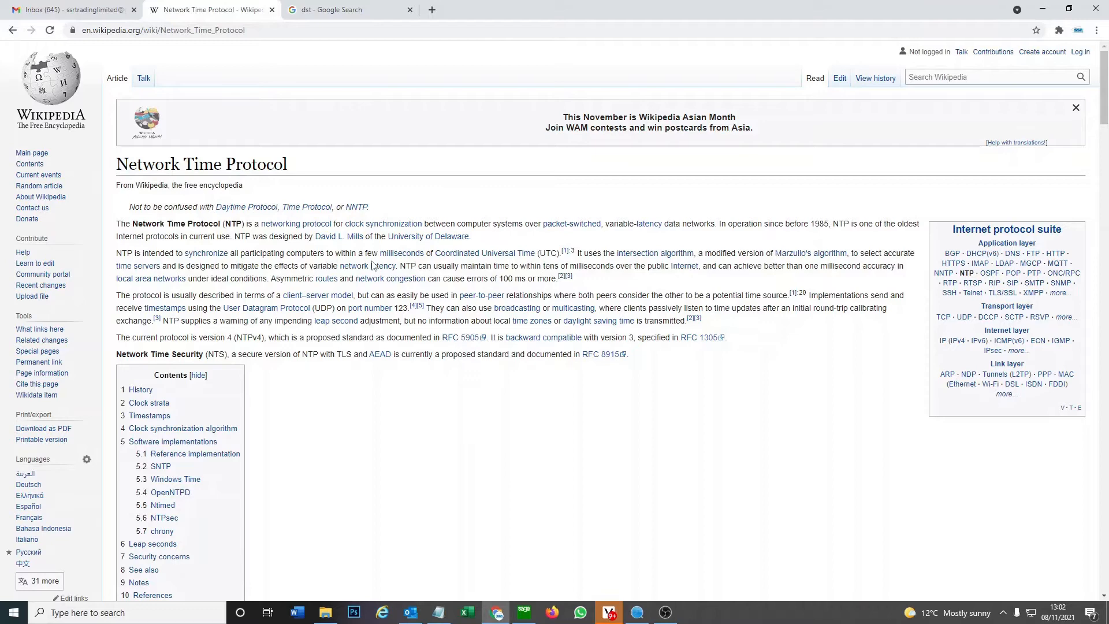
mouse_move(460, 263)
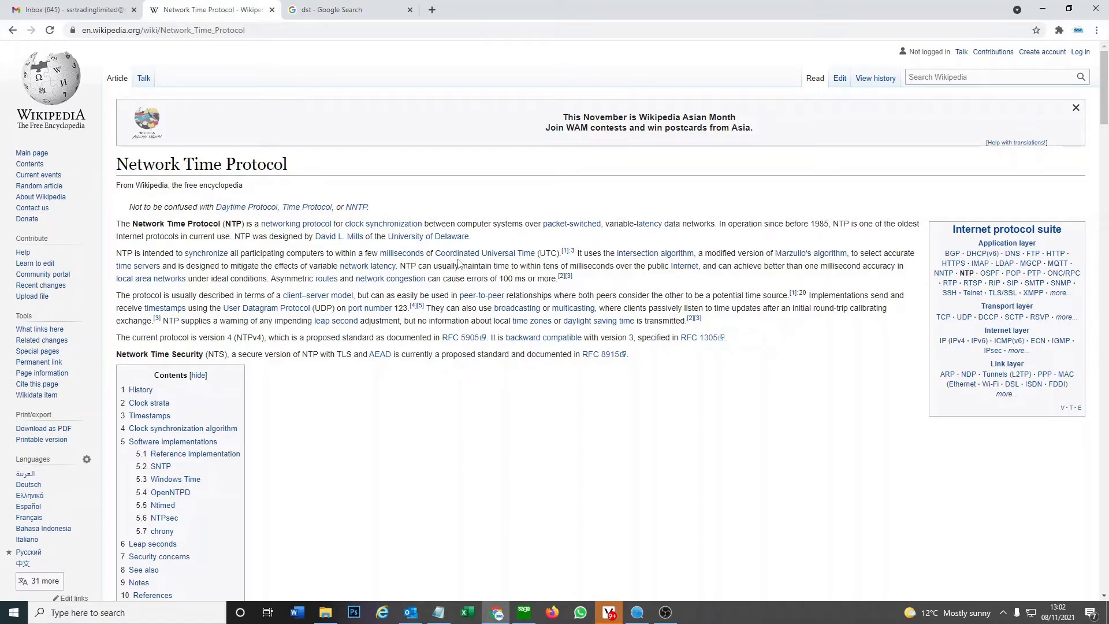
mouse_move(552, 253)
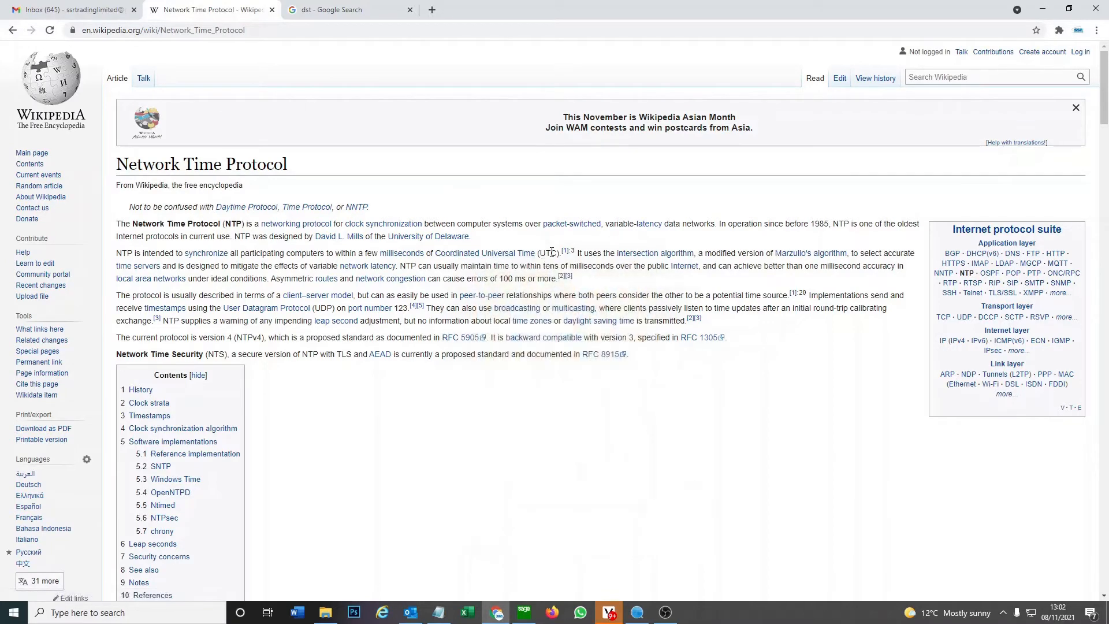
mouse_move(536, 290)
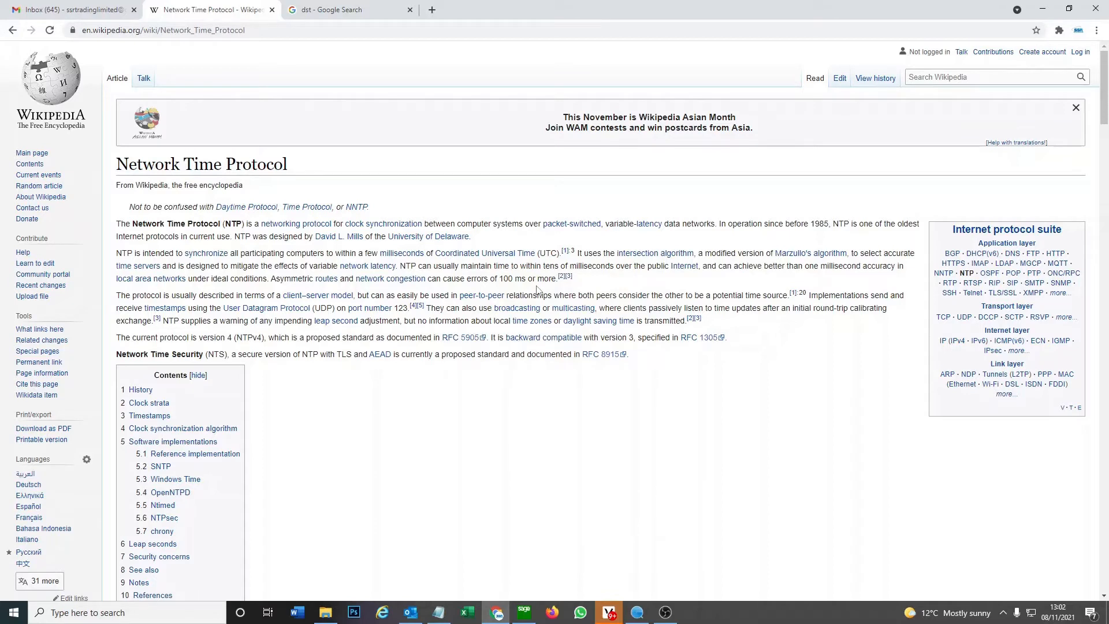
mouse_move(515, 203)
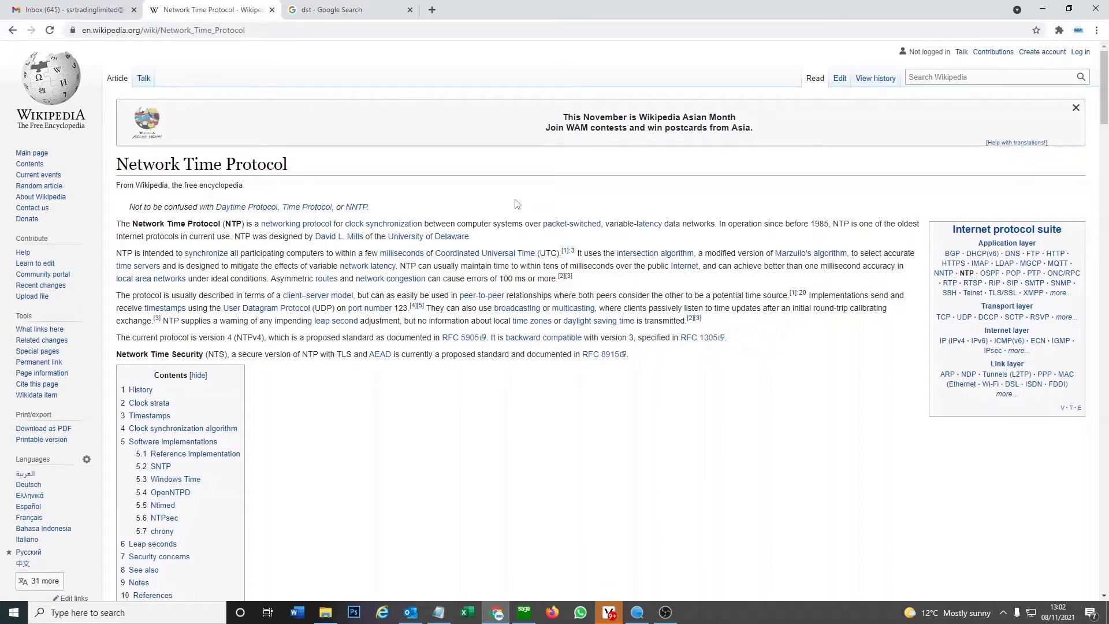
left_click(349, 9)
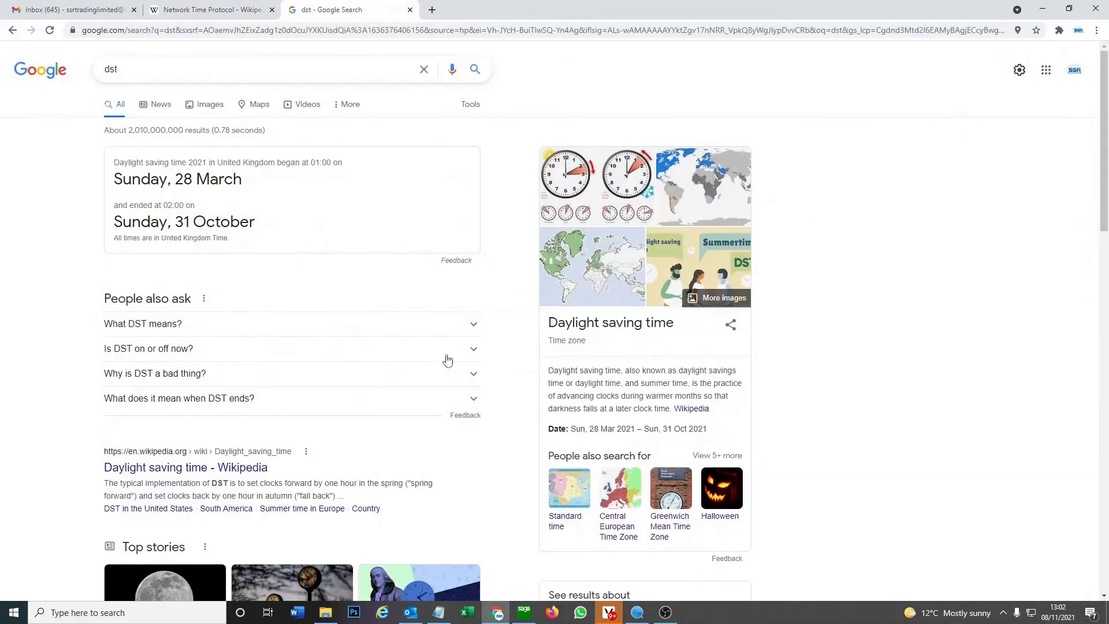
mouse_move(452, 324)
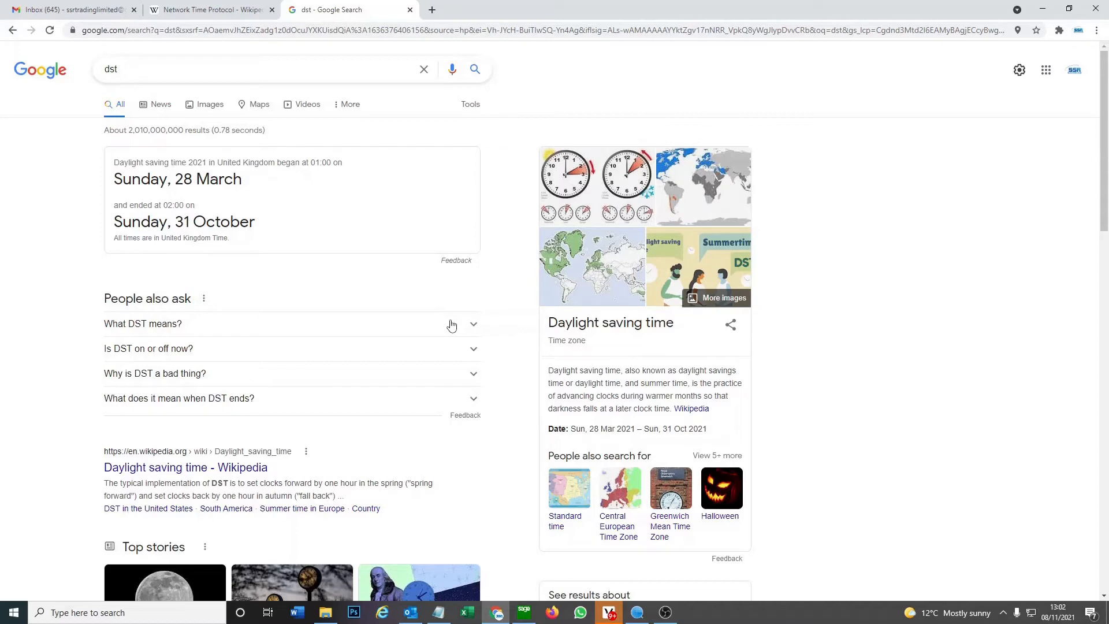
mouse_move(257, 5)
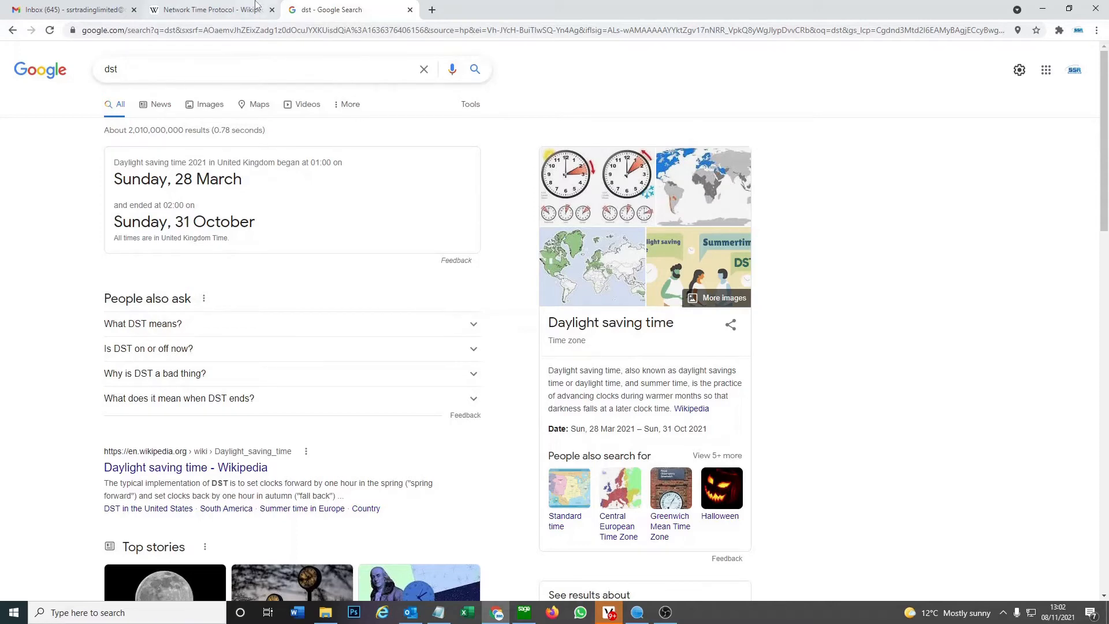
left_click(207, 9)
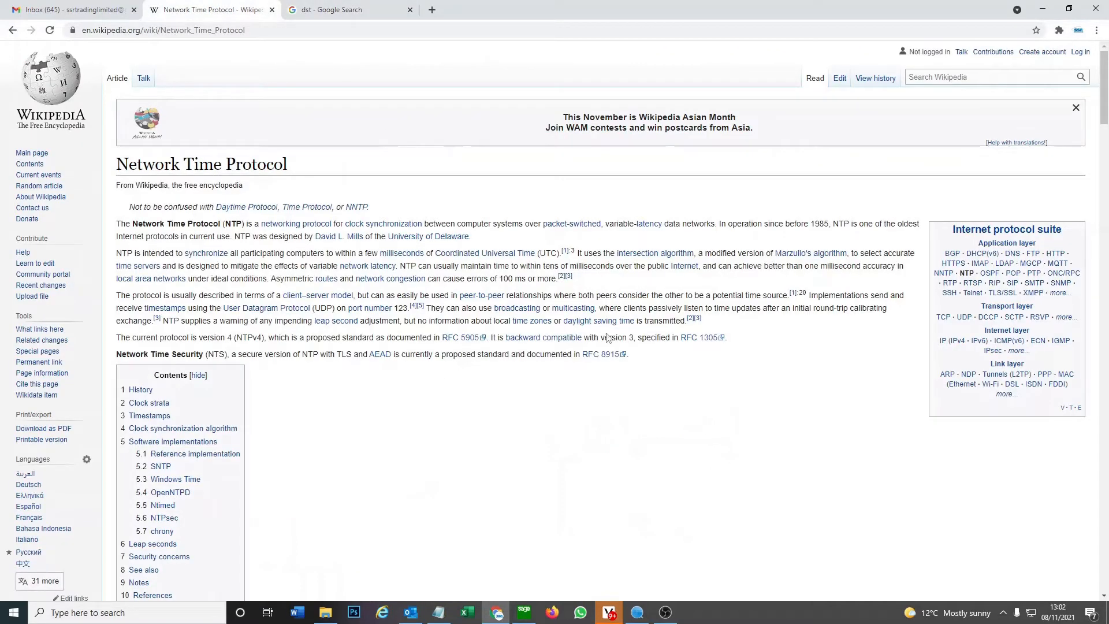
mouse_move(401, 221)
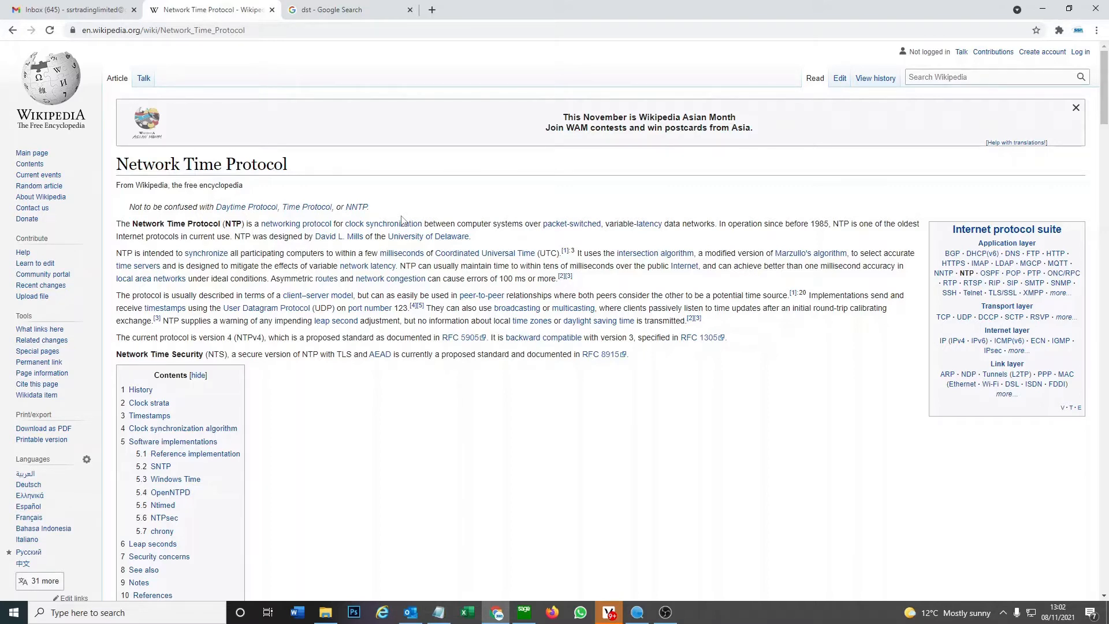
mouse_move(610, 483)
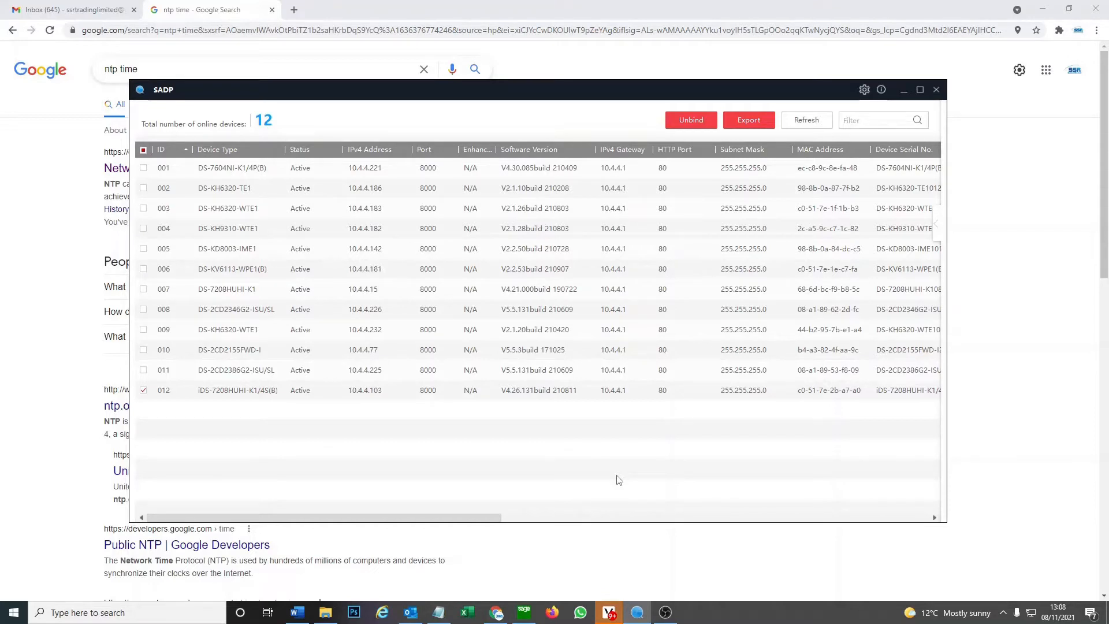
mouse_move(533, 423)
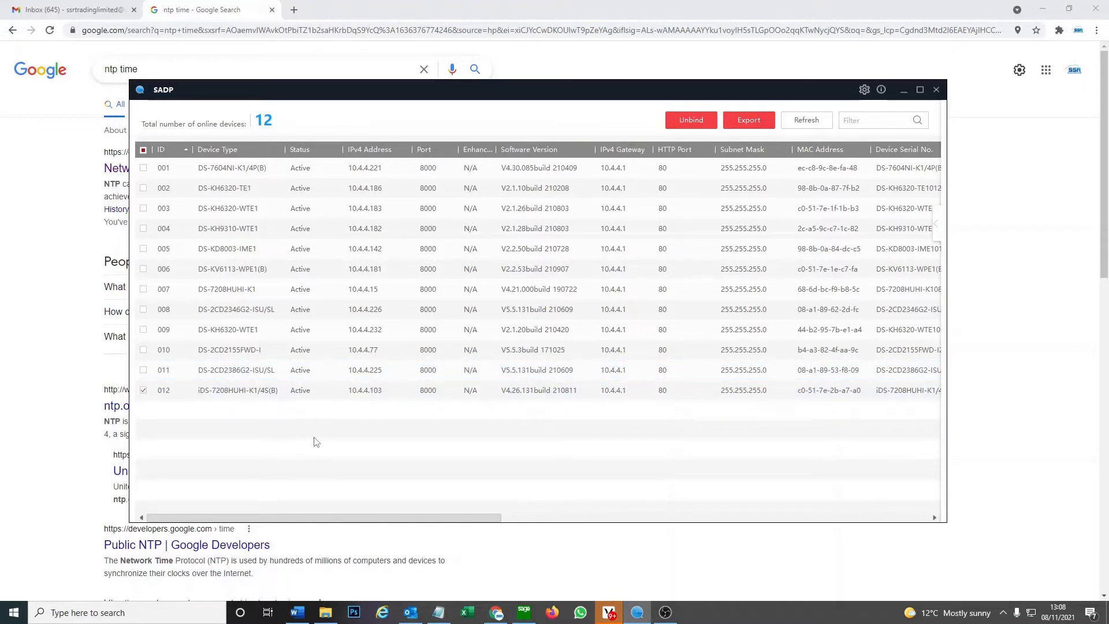
mouse_move(322, 439)
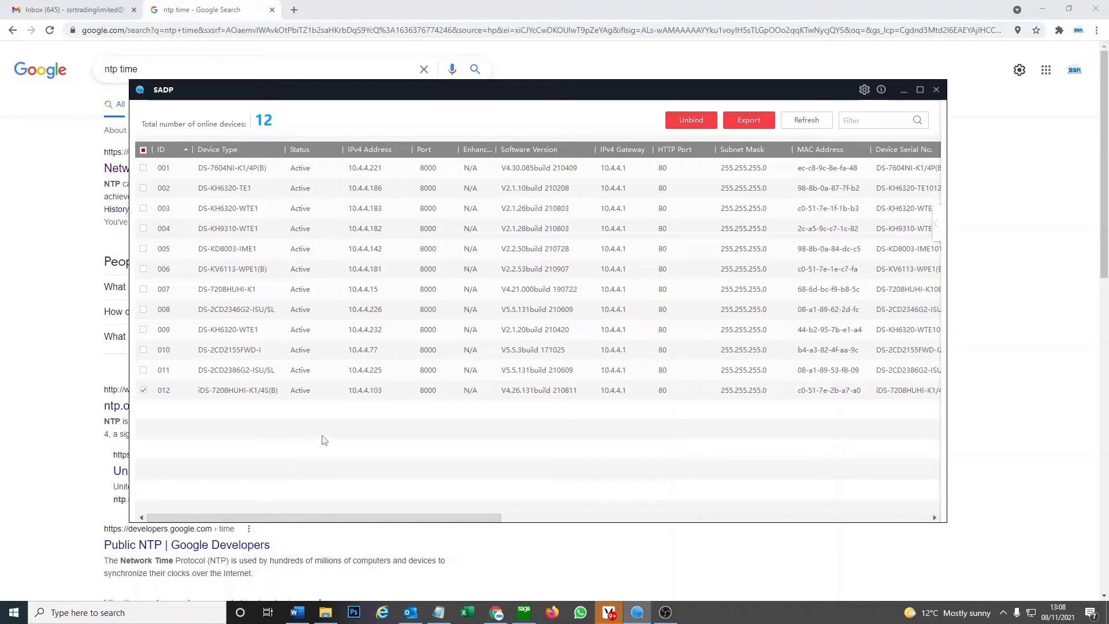
Bring up the web login page of device 012 at 10.4.4.103 from SADP
left_click(373, 390)
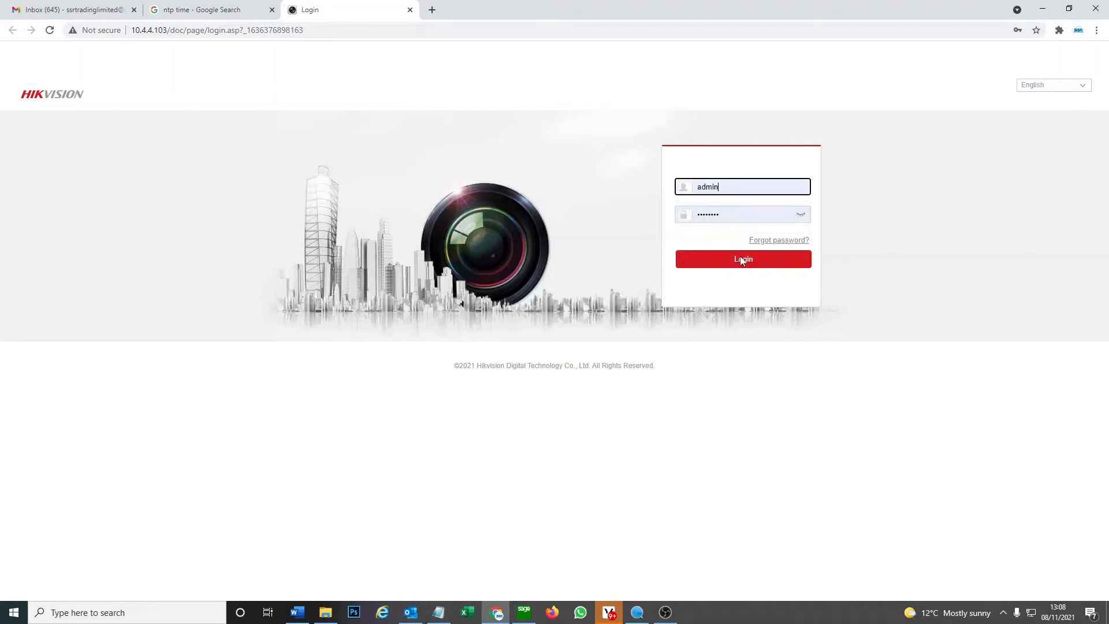
Log in to the recorder as admin and reach Configuration > System Settings > Basic Information
left_click(743, 259)
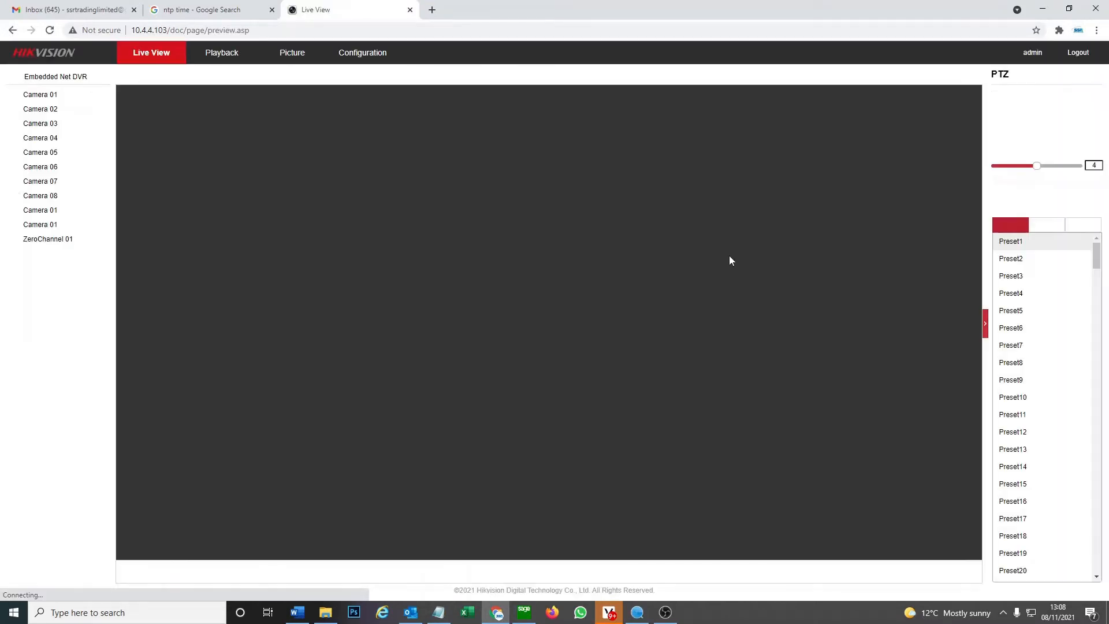
left_click(362, 52)
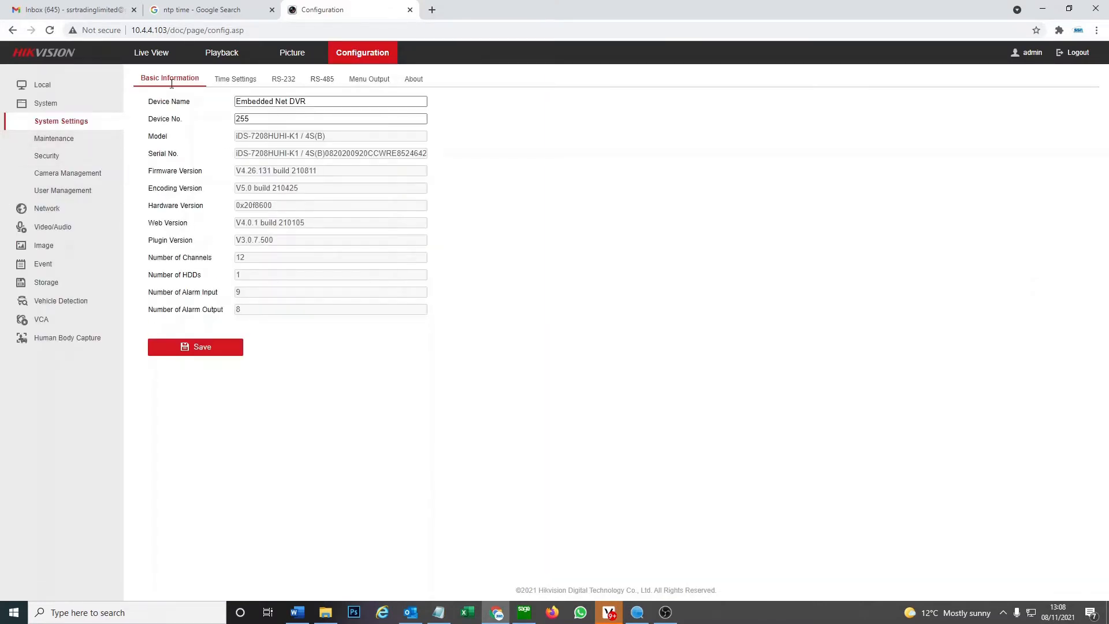
mouse_move(236, 78)
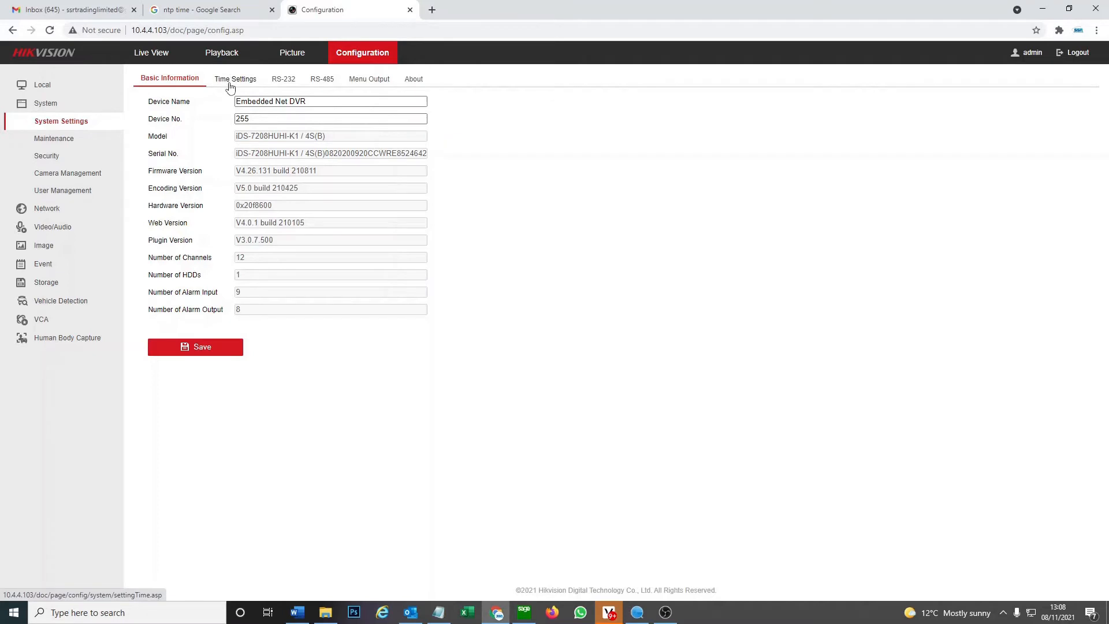
Set the recorder's time zone to Dublin, Edinburgh, London with NTP time1.google.com every 60 minutes and save
left_click(235, 78)
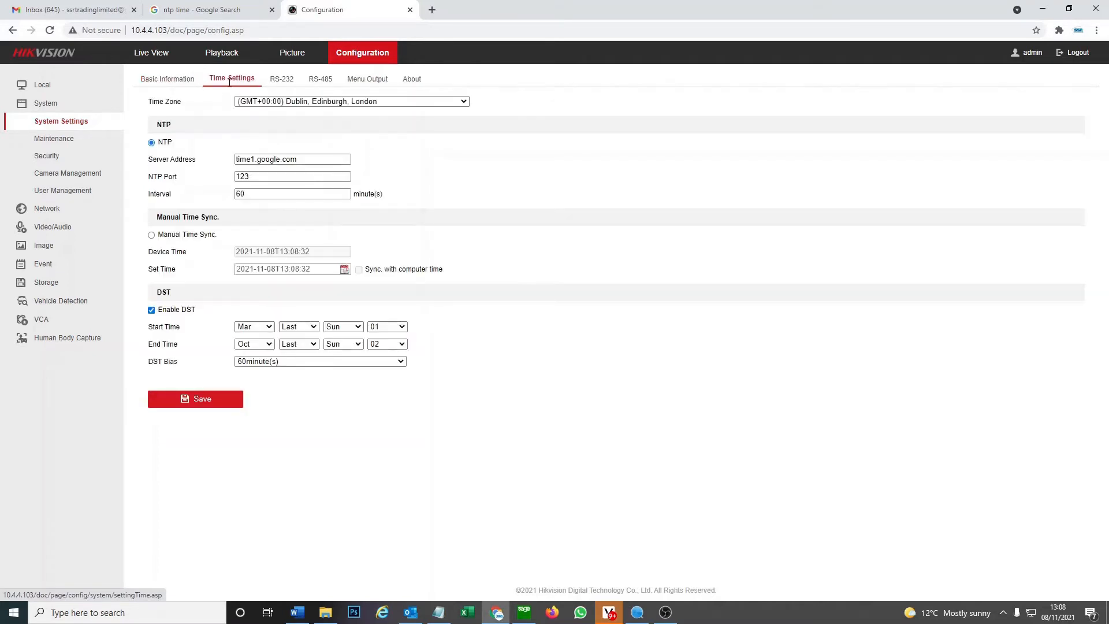
left_click(351, 102)
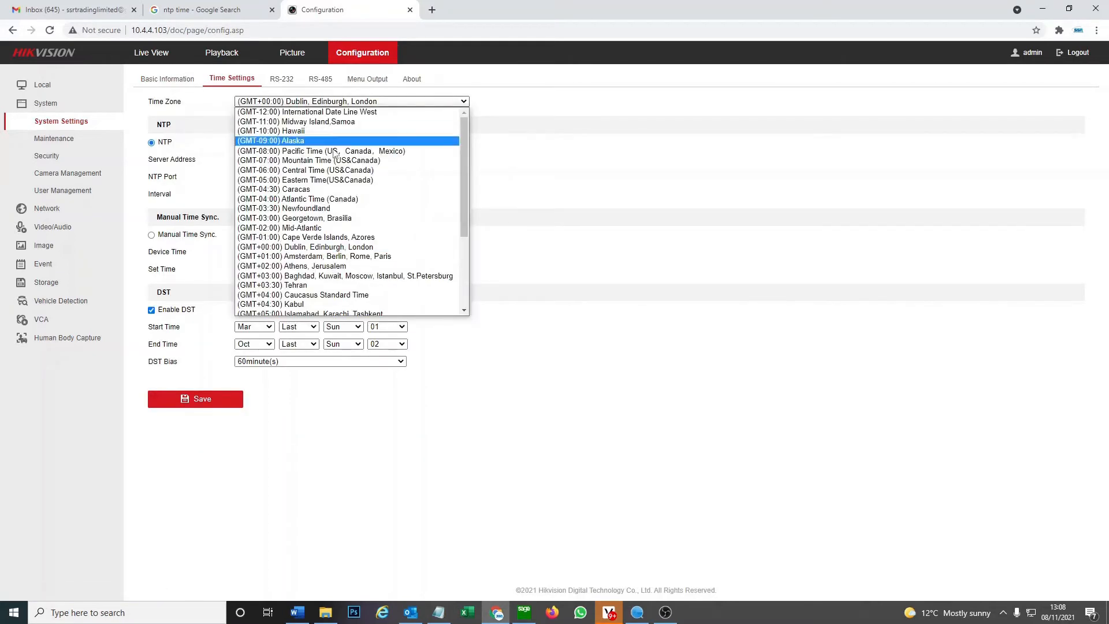
left_click(314, 246)
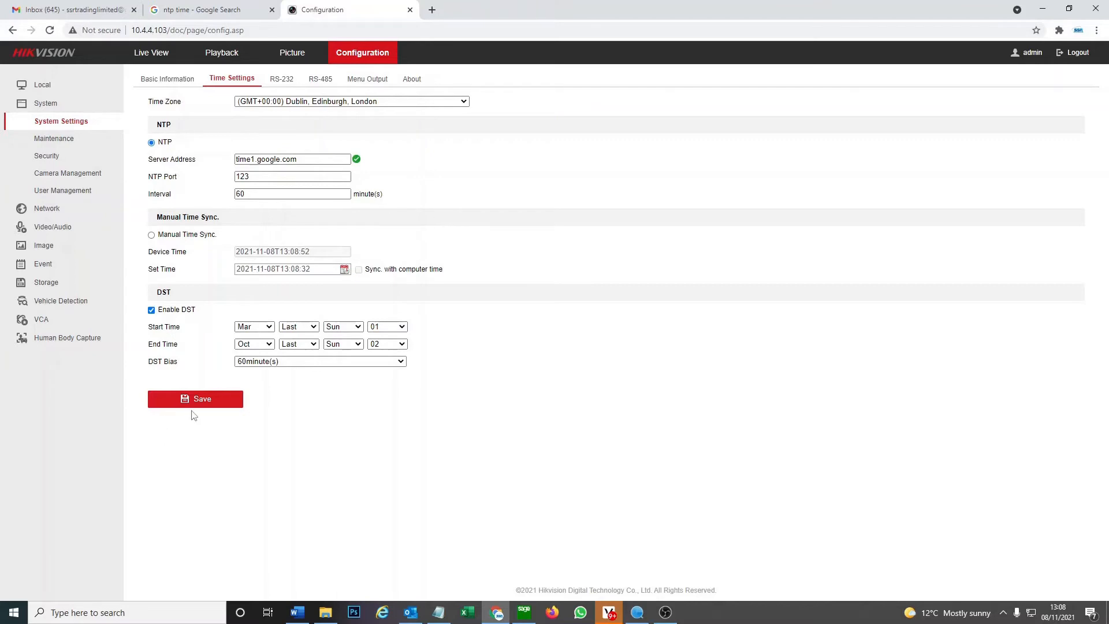
left_click(196, 399)
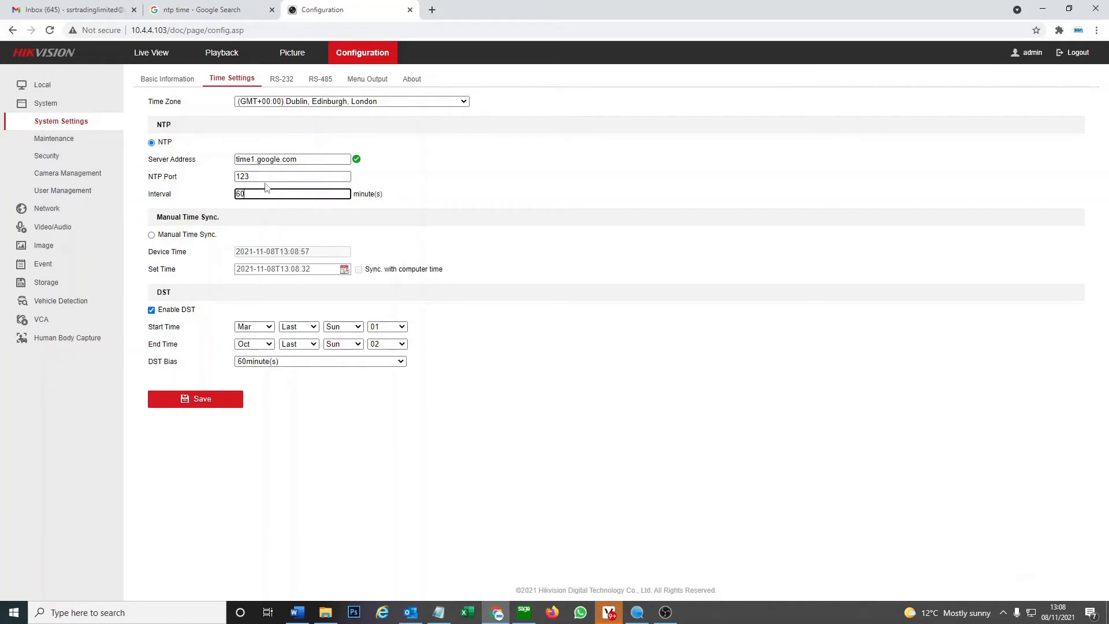
mouse_move(371, 282)
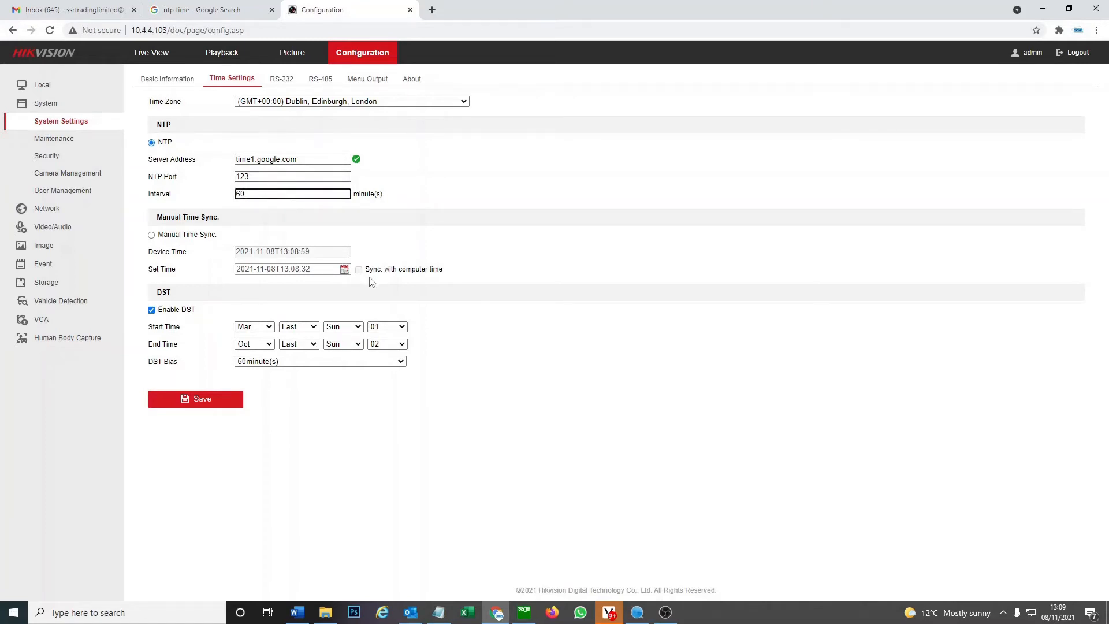
mouse_move(459, 204)
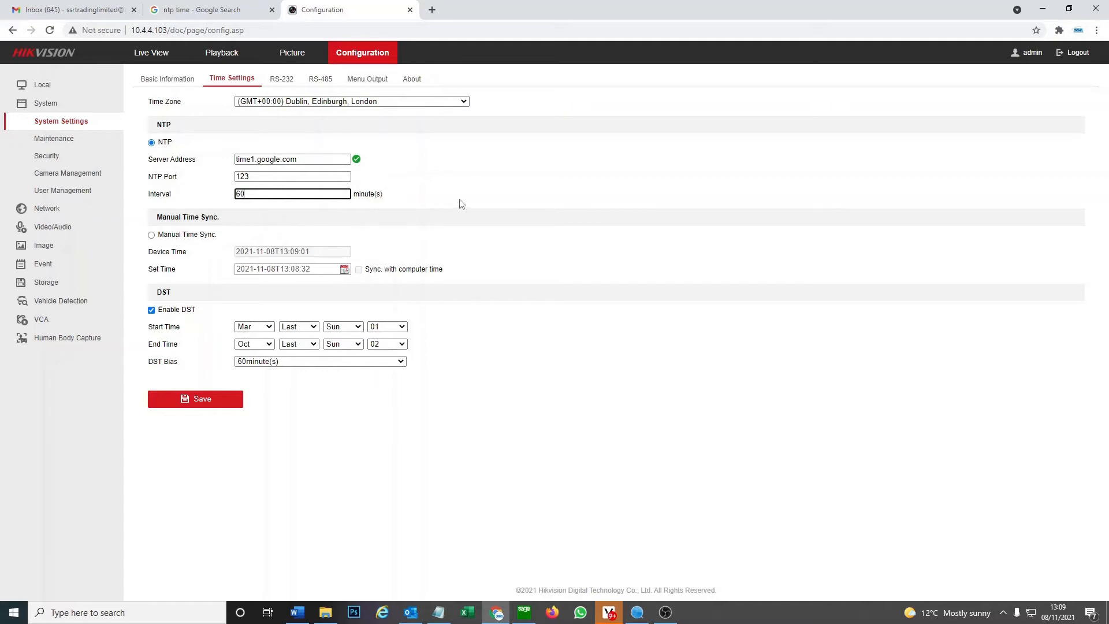
Enable DST on the recorder and save the time settings again
left_click(291, 195)
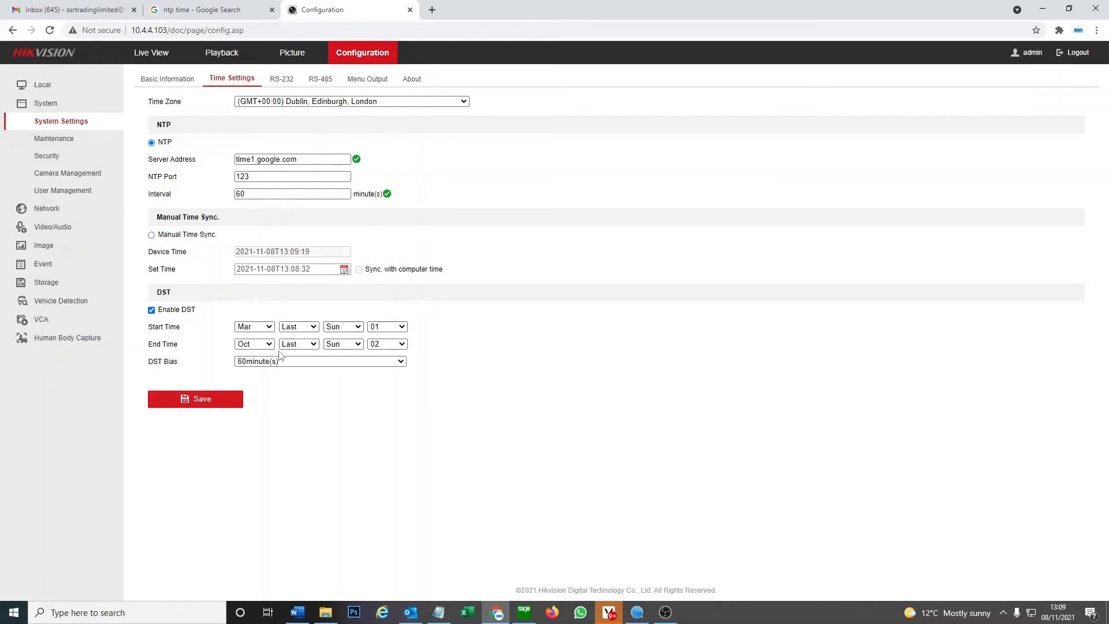
mouse_move(379, 354)
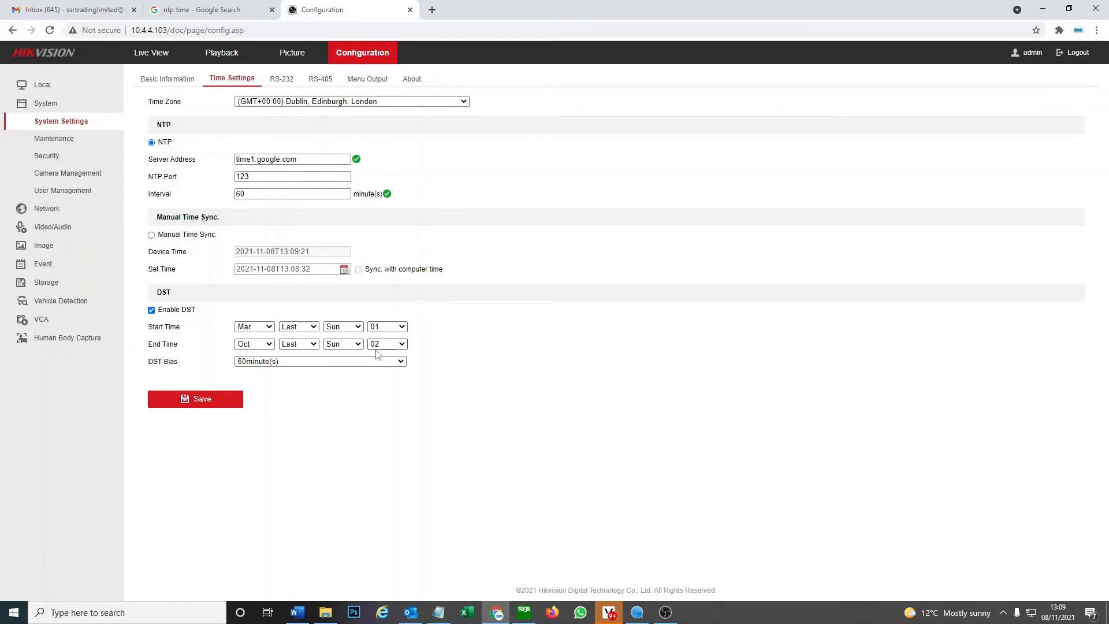
mouse_move(288, 366)
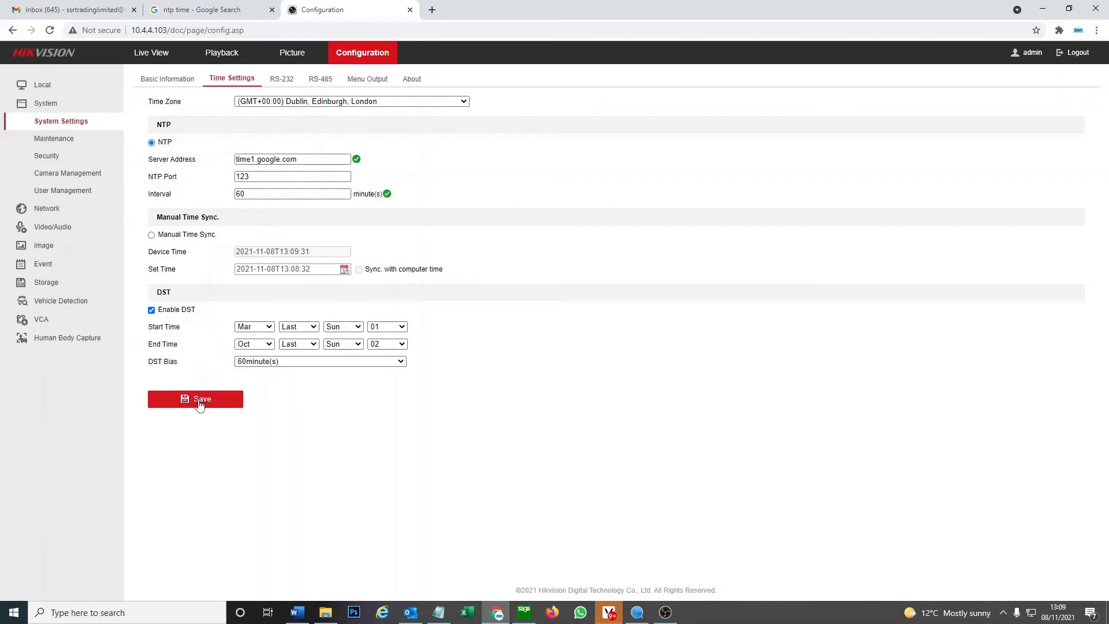
left_click(196, 399)
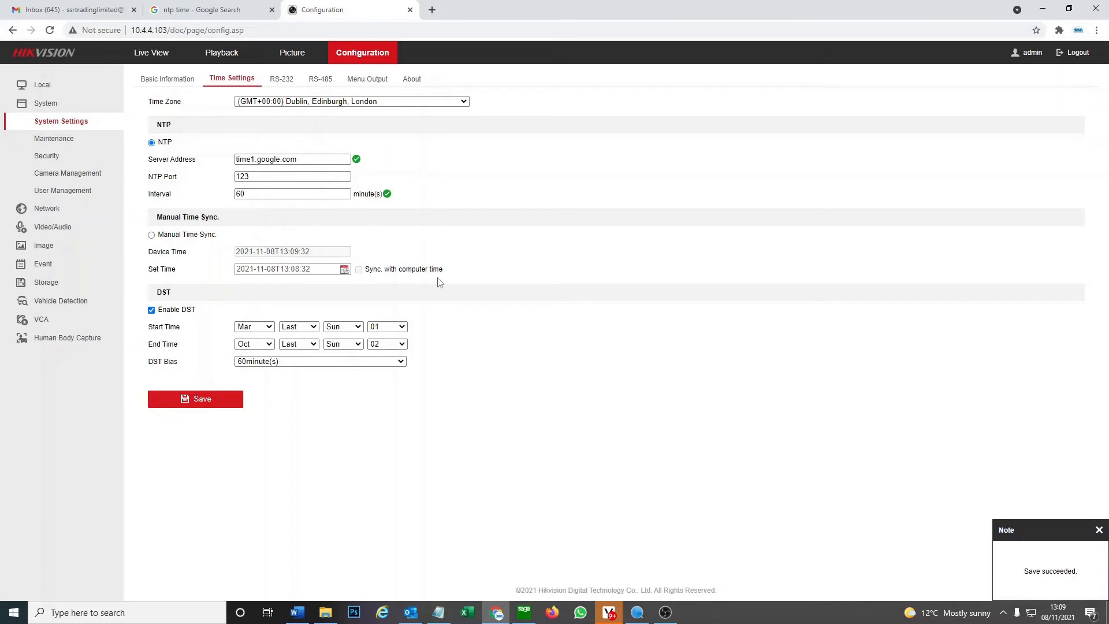
mouse_move(724, 290)
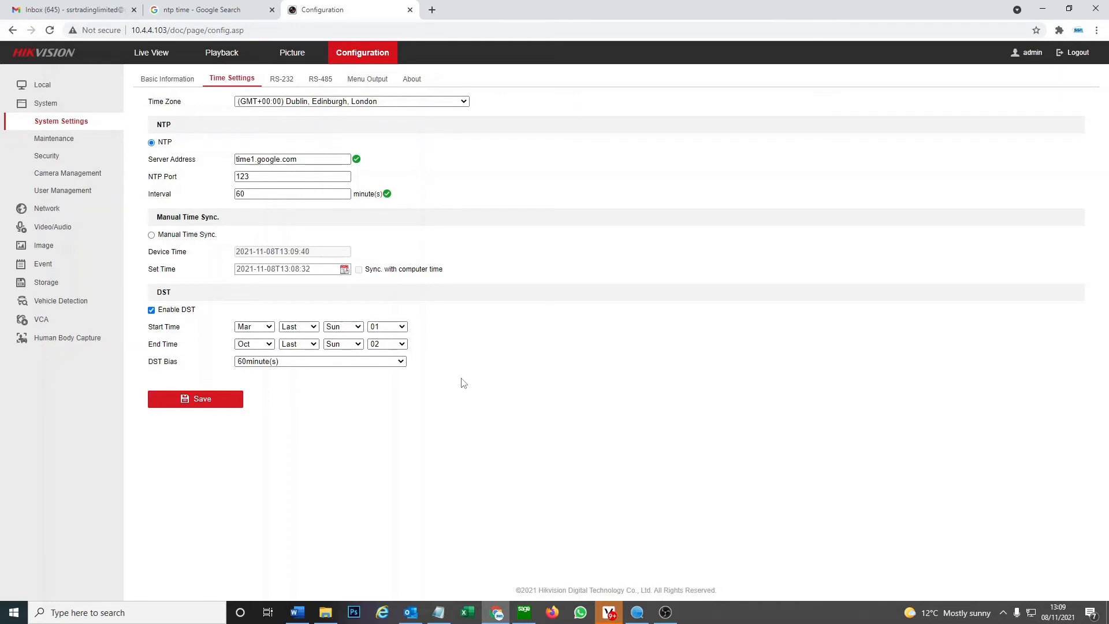
mouse_move(597, 424)
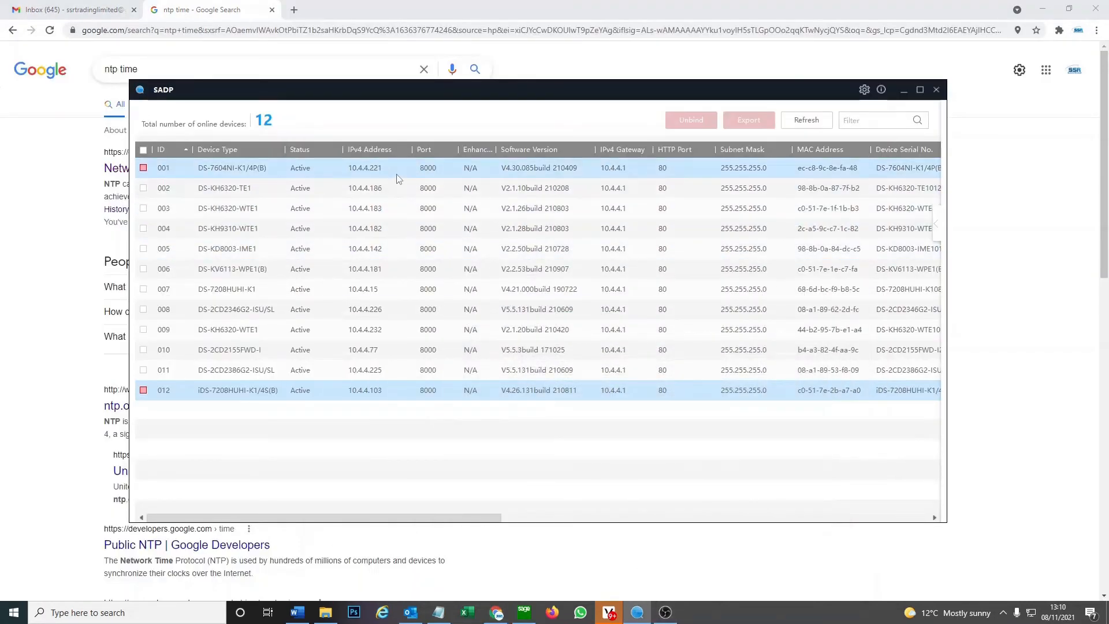
mouse_move(366, 176)
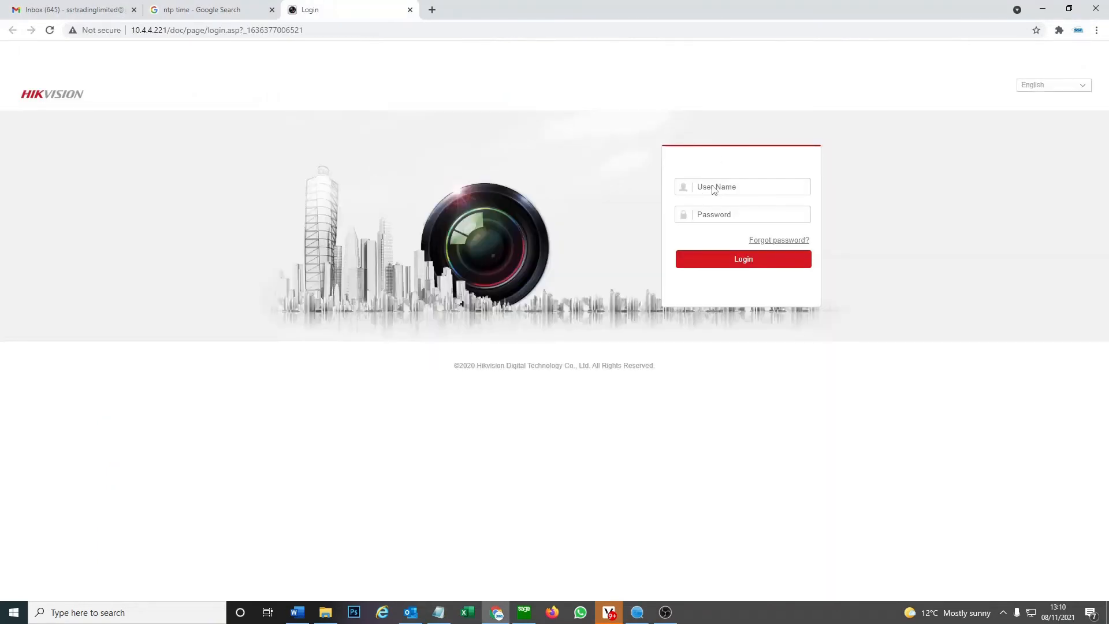
Log in to the NVR at 10.4.4.221 as admin to reach its live view
left_click(742, 187)
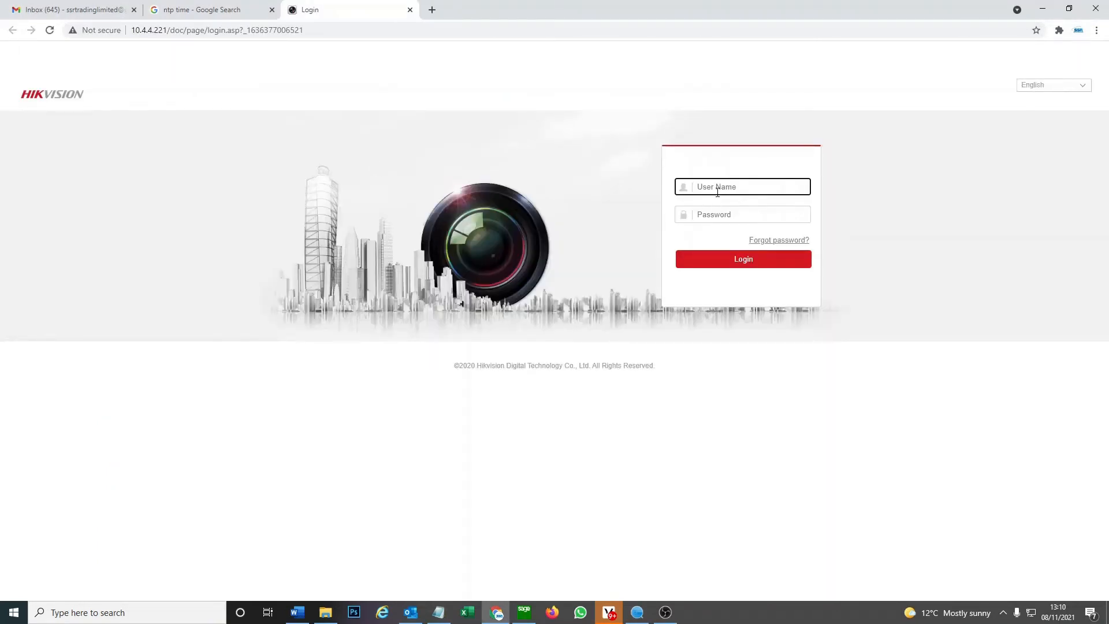
type("admin")
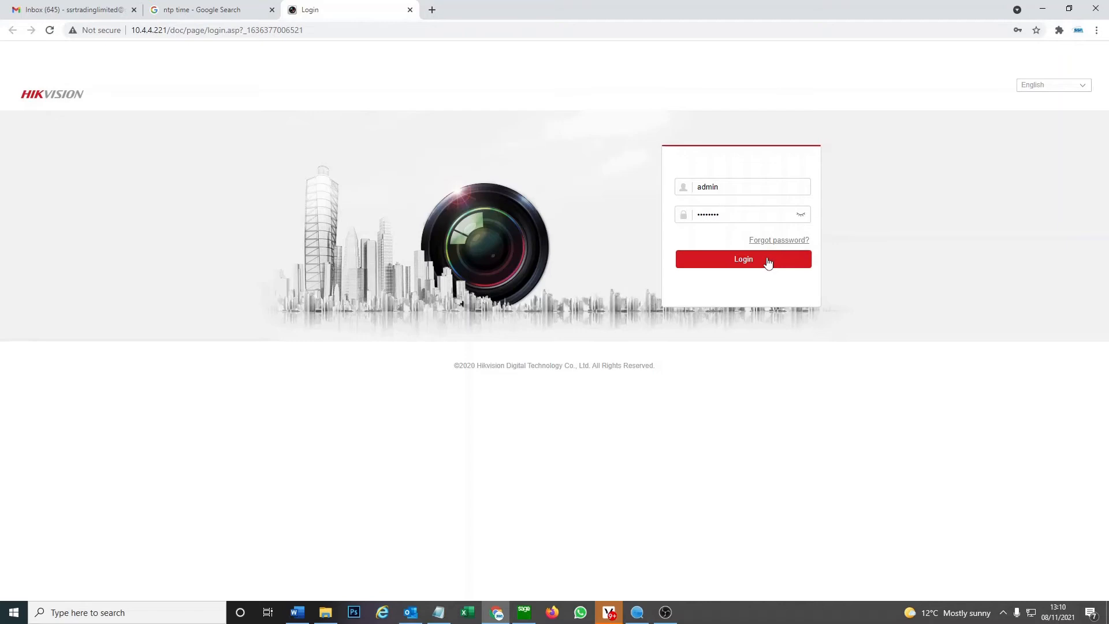
left_click(743, 259)
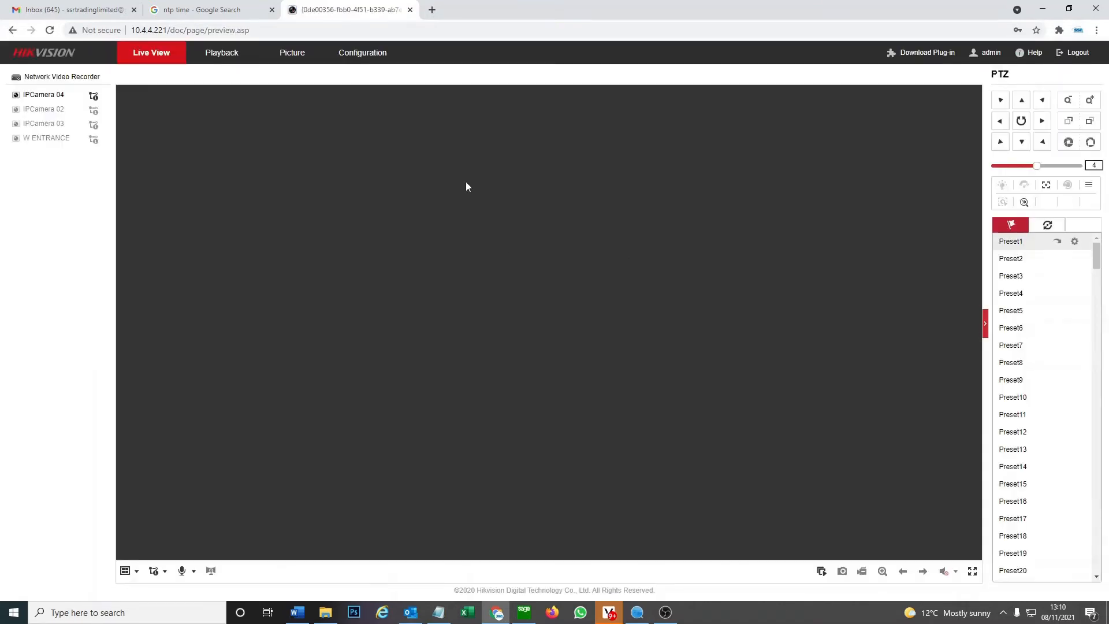
Reach the NVR's time settings showing time1.google.com, port 123, 60-minute interval, DST enabled
left_click(361, 52)
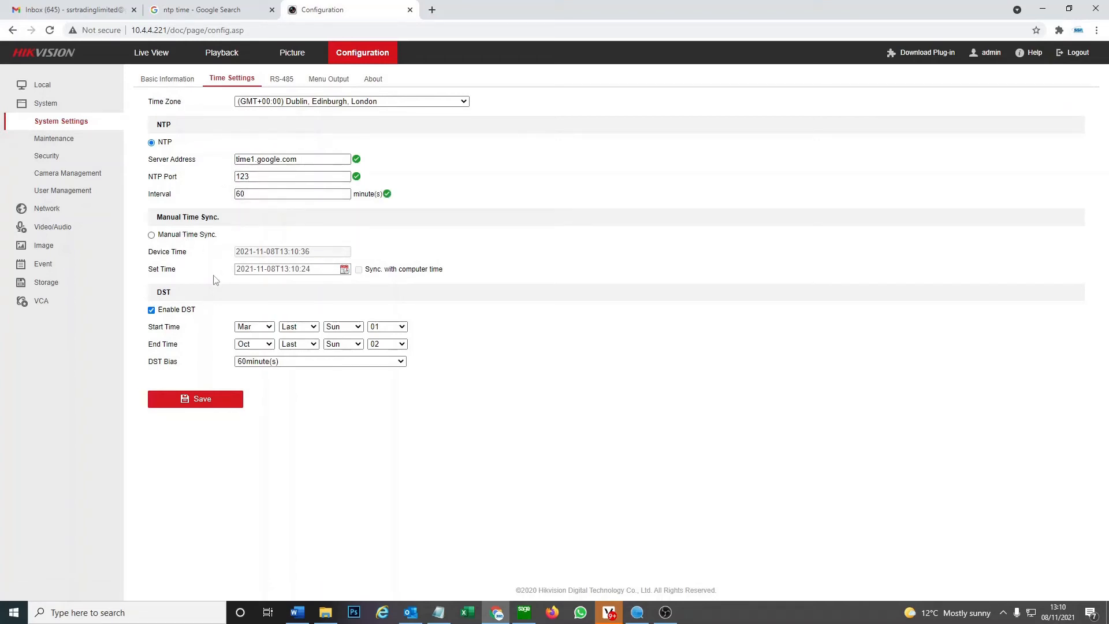
mouse_move(292, 387)
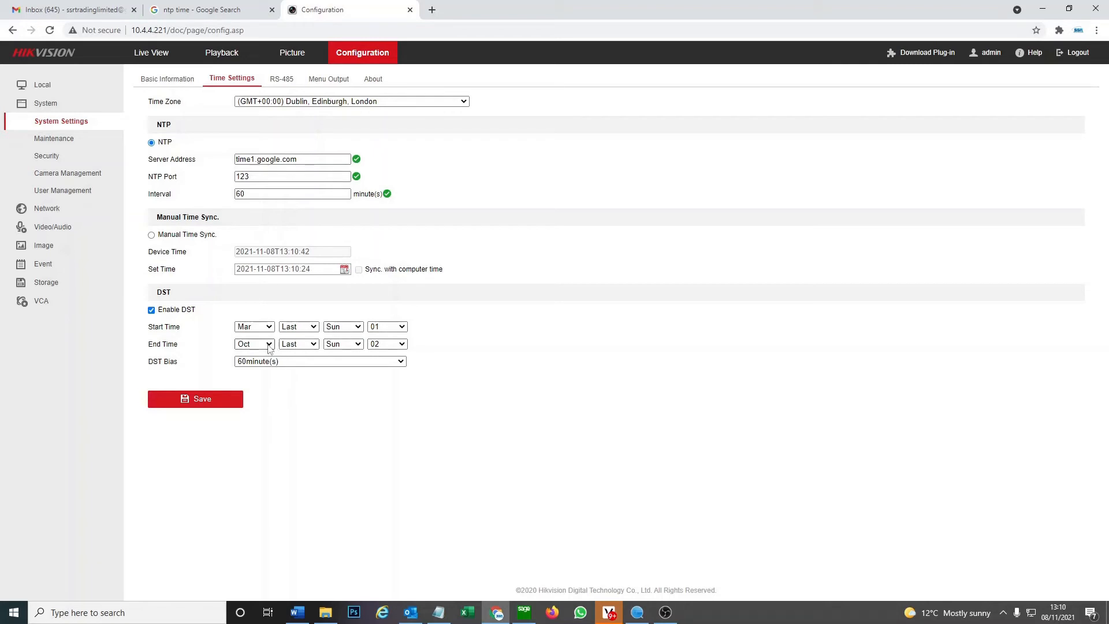
mouse_move(414, 370)
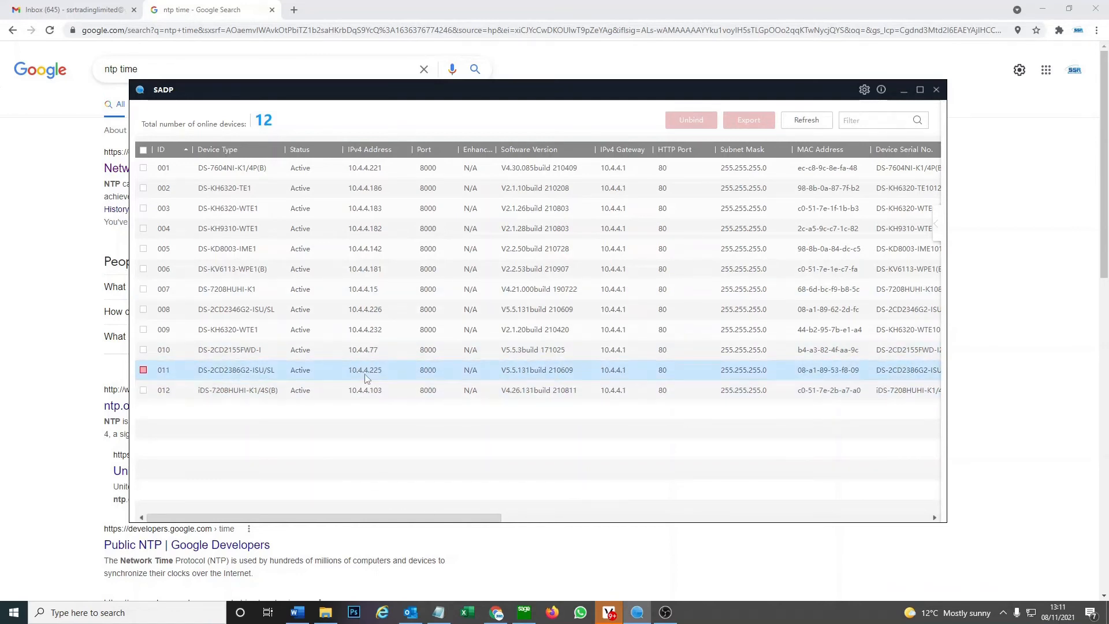
Launch the IP camera 011 at 10.4.4.225 in the browser from SADP
double_click(364, 370)
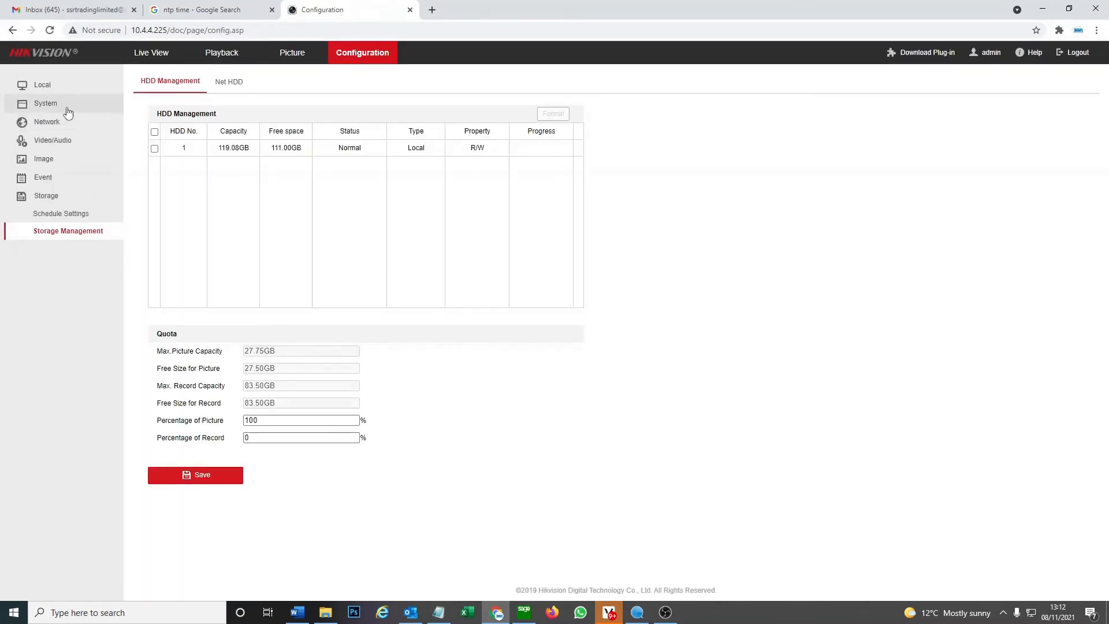
Set the camera's NTP server to time1.google.com with a 60-minute interval
left_click(45, 103)
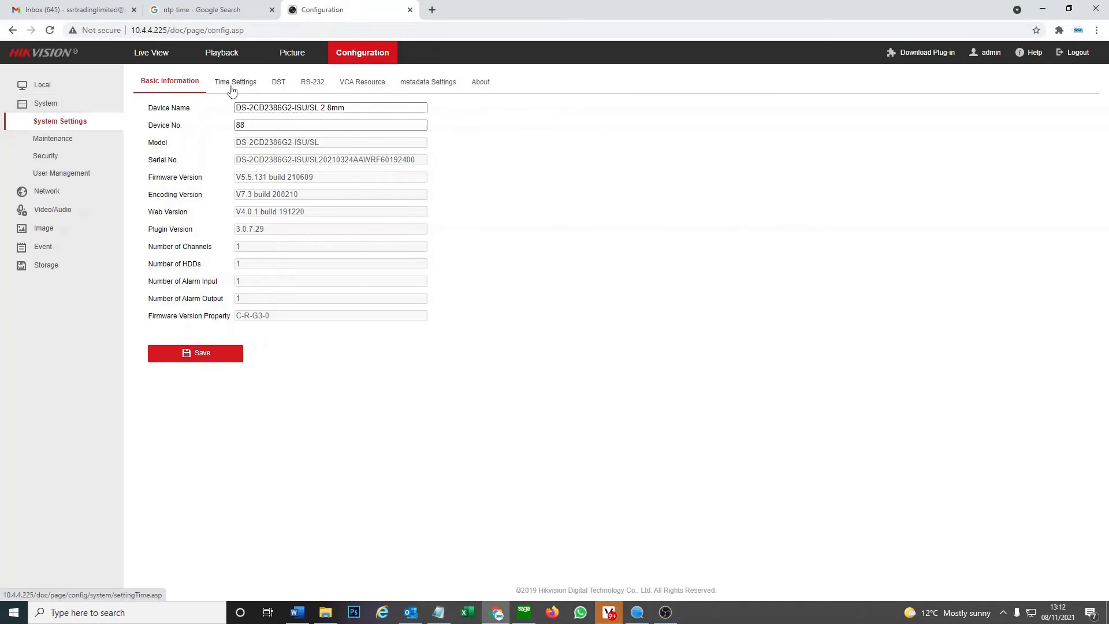
left_click(236, 81)
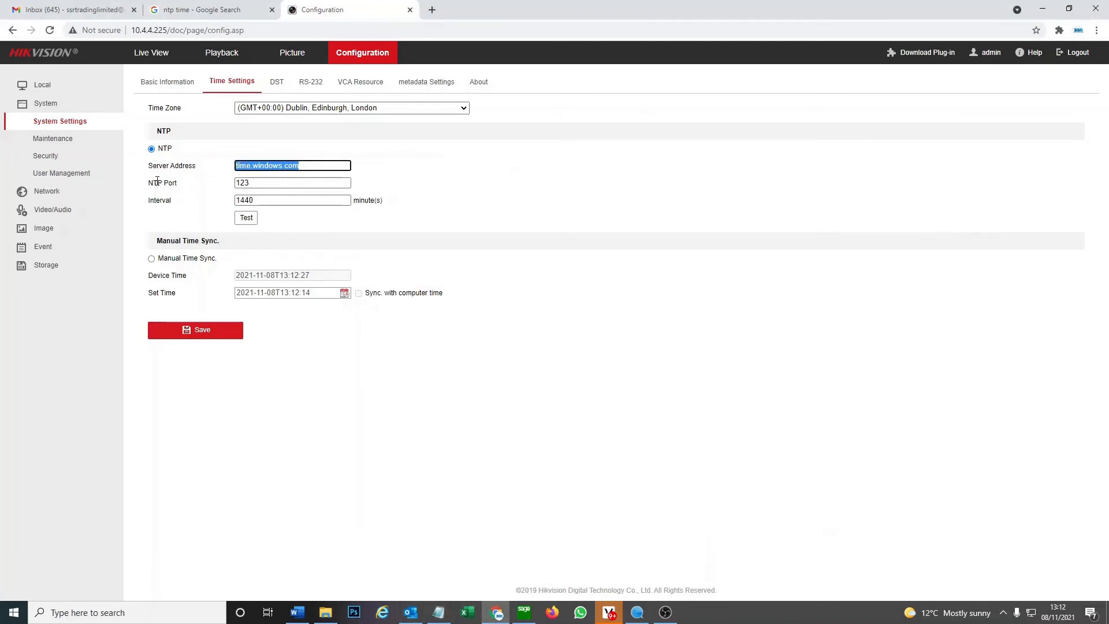
type("time1.google.com")
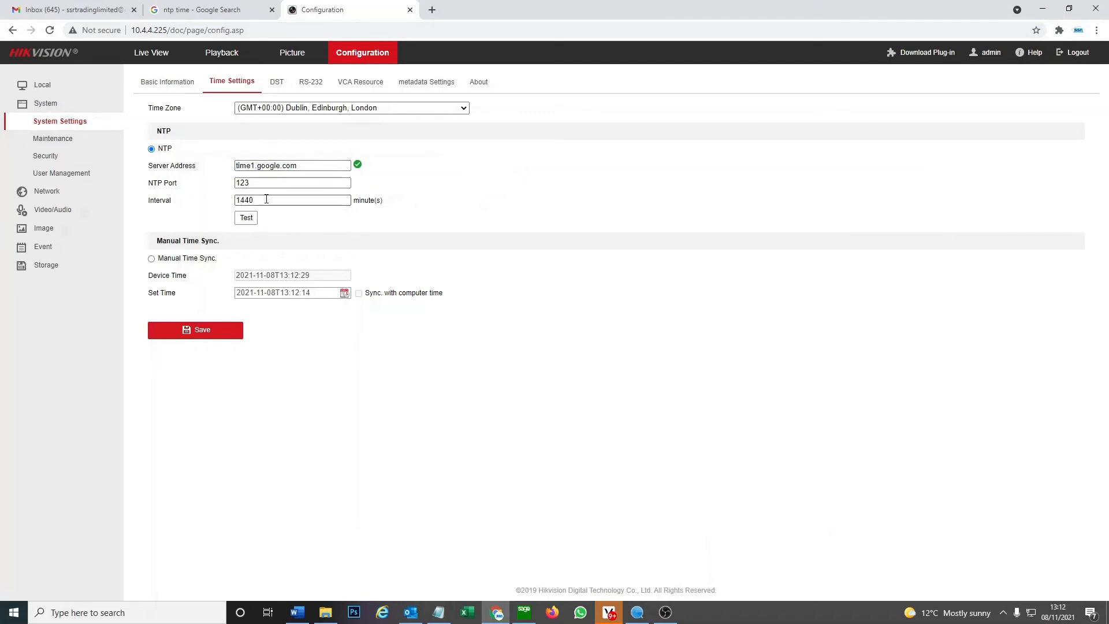
type("60")
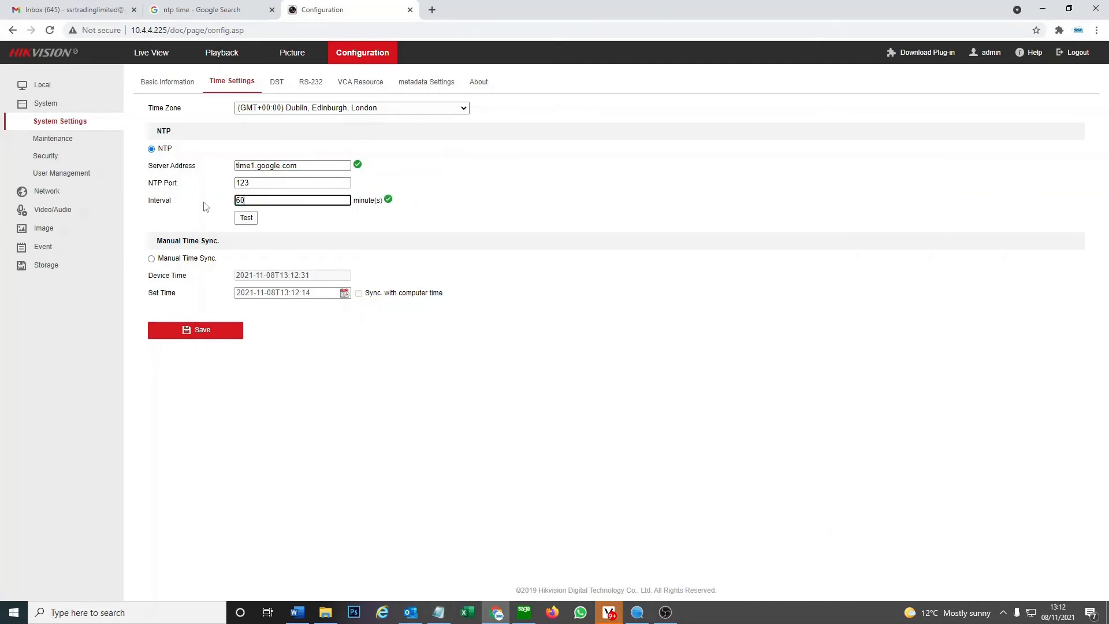
Test the NTP server connection successfully and save the camera's time settings
left_click(245, 217)
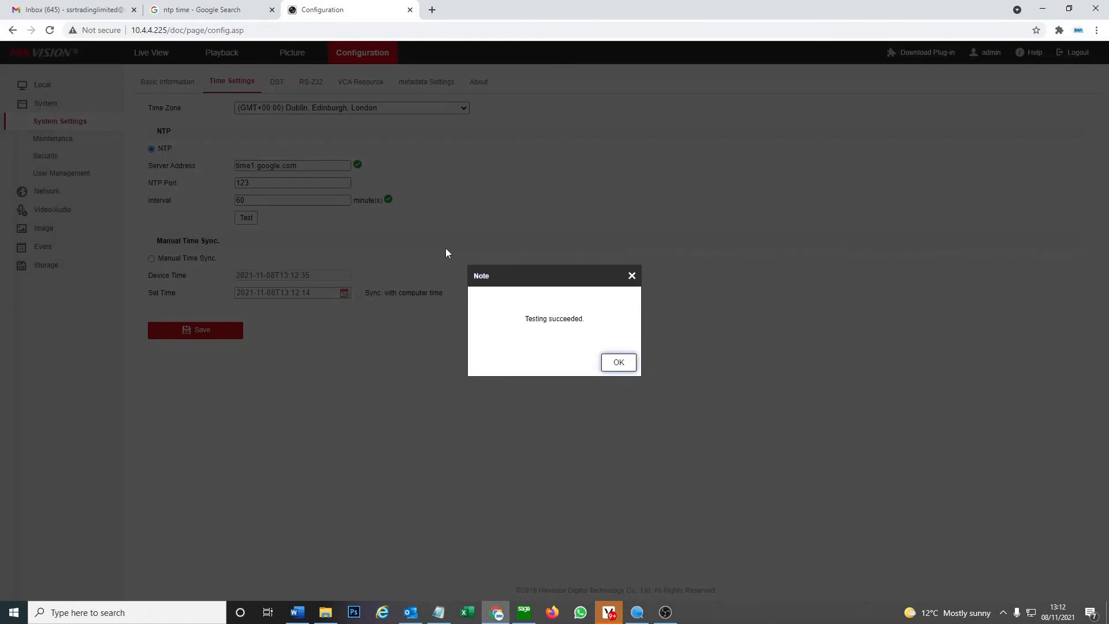
left_click(617, 362)
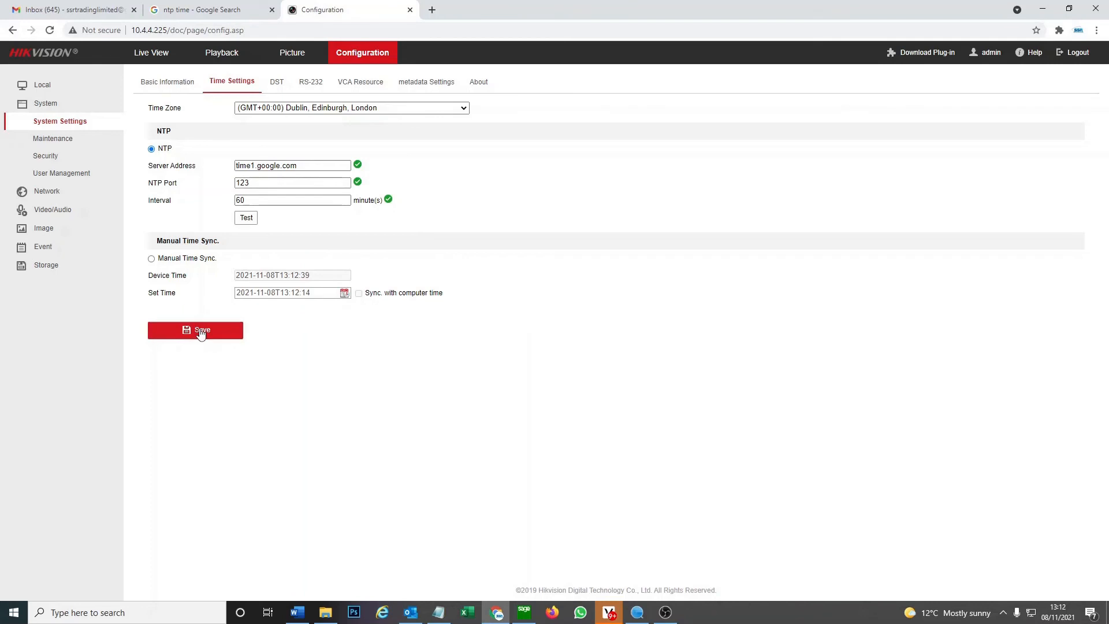
left_click(195, 329)
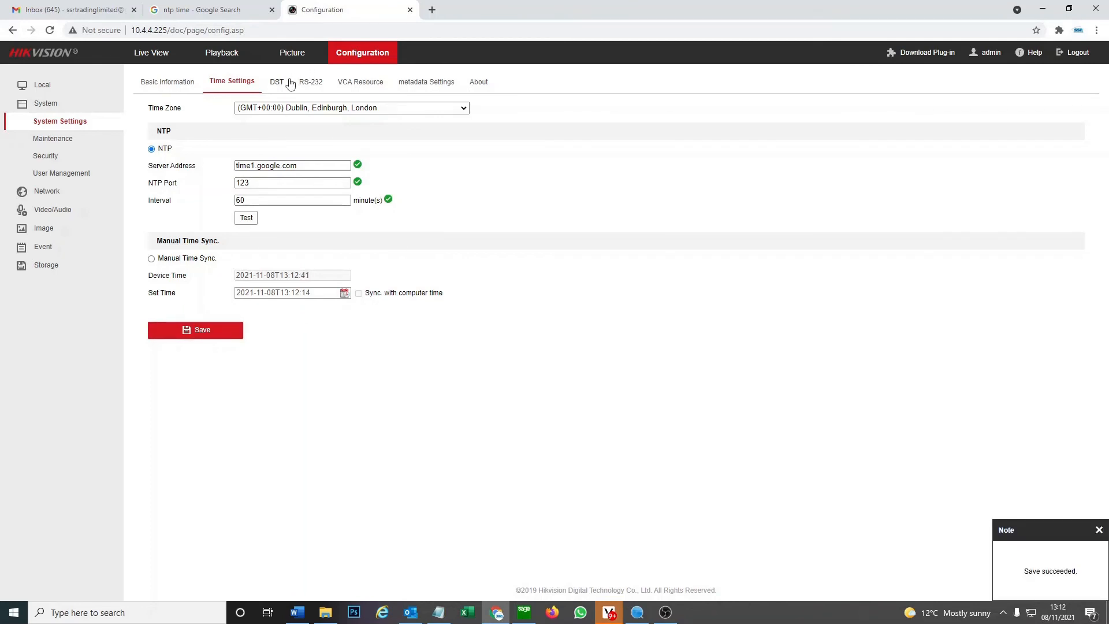
mouse_move(277, 84)
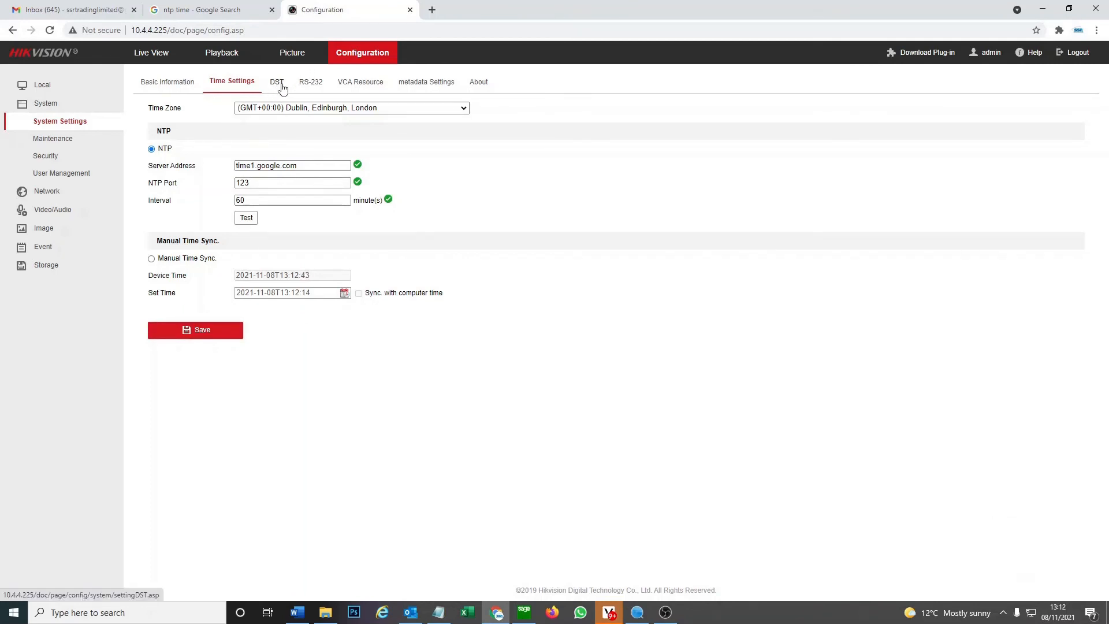
Enable DST on the camera (Mar–Oct last Sunday, 60-minute bias), save, and return to time settings
left_click(273, 81)
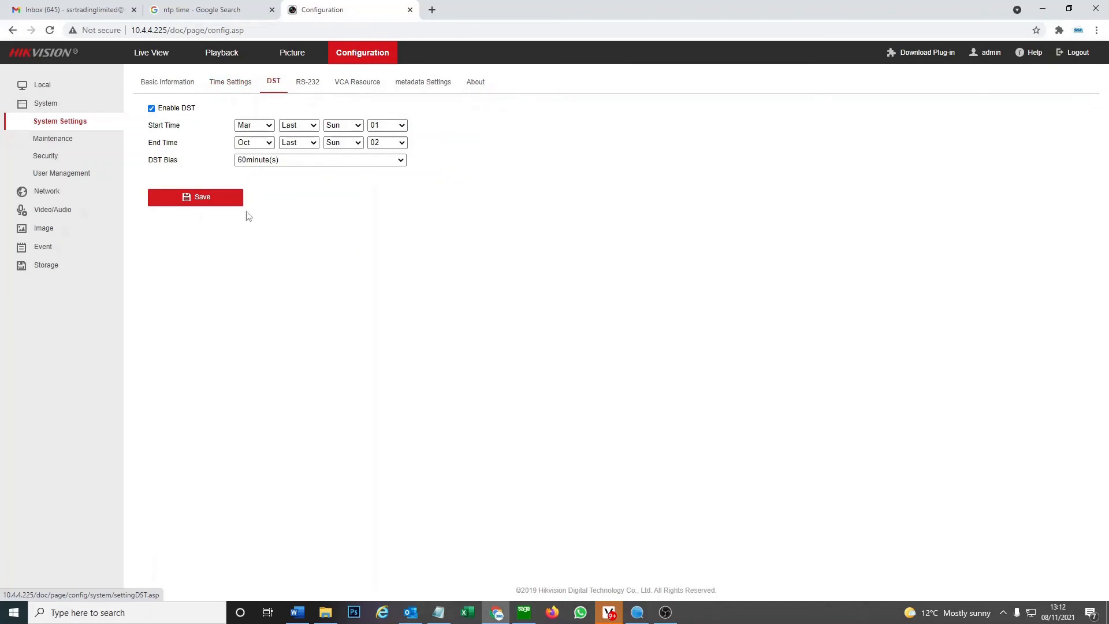
mouse_move(282, 206)
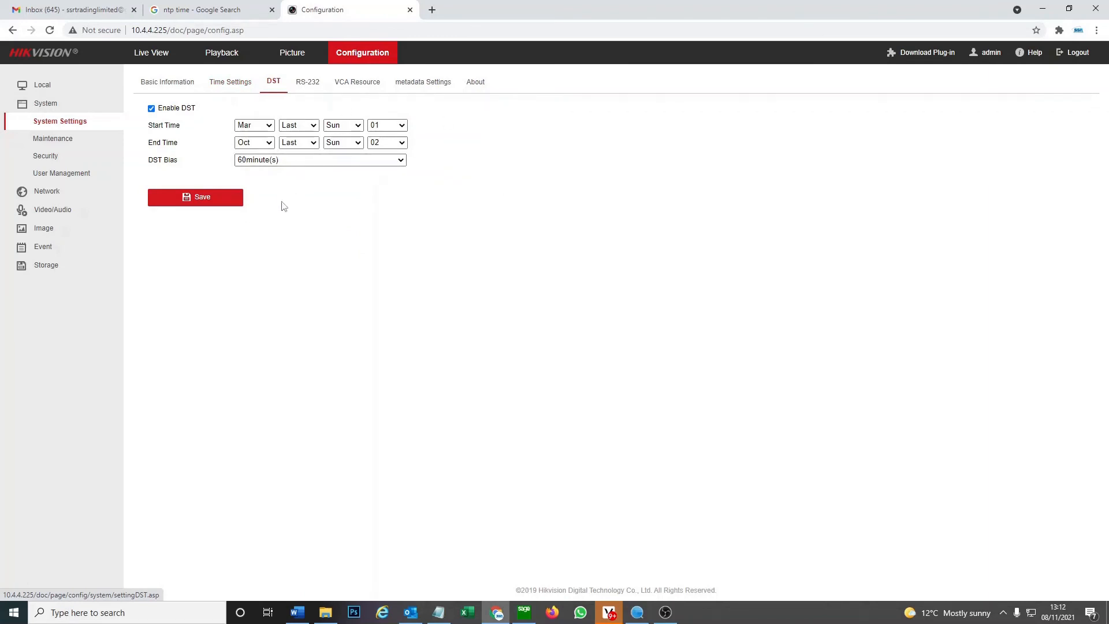
left_click(195, 196)
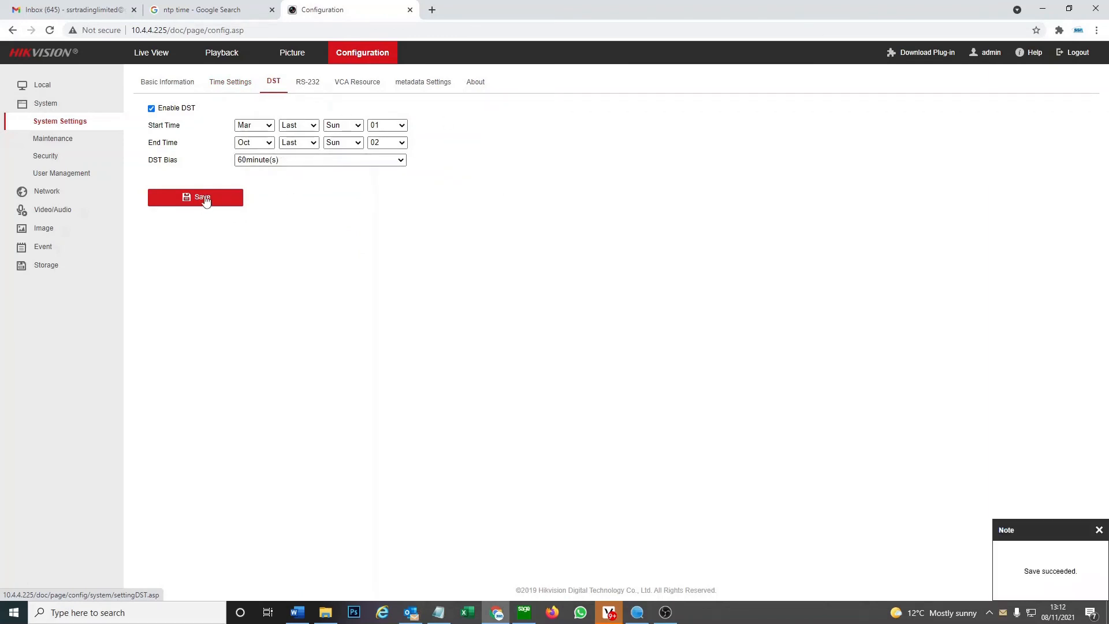
mouse_move(229, 84)
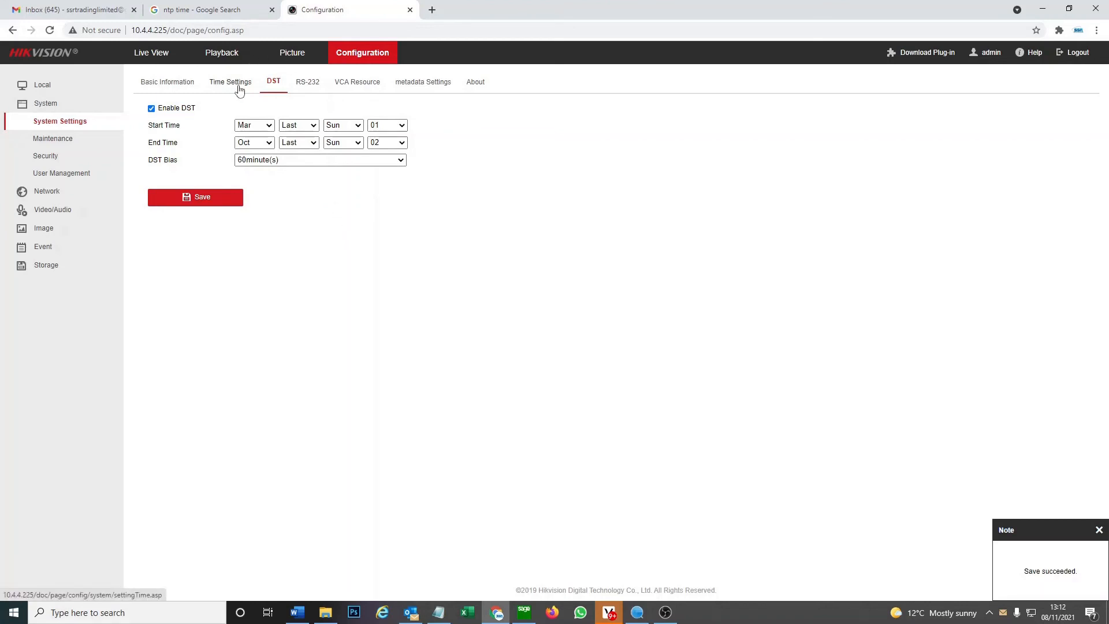
left_click(231, 81)
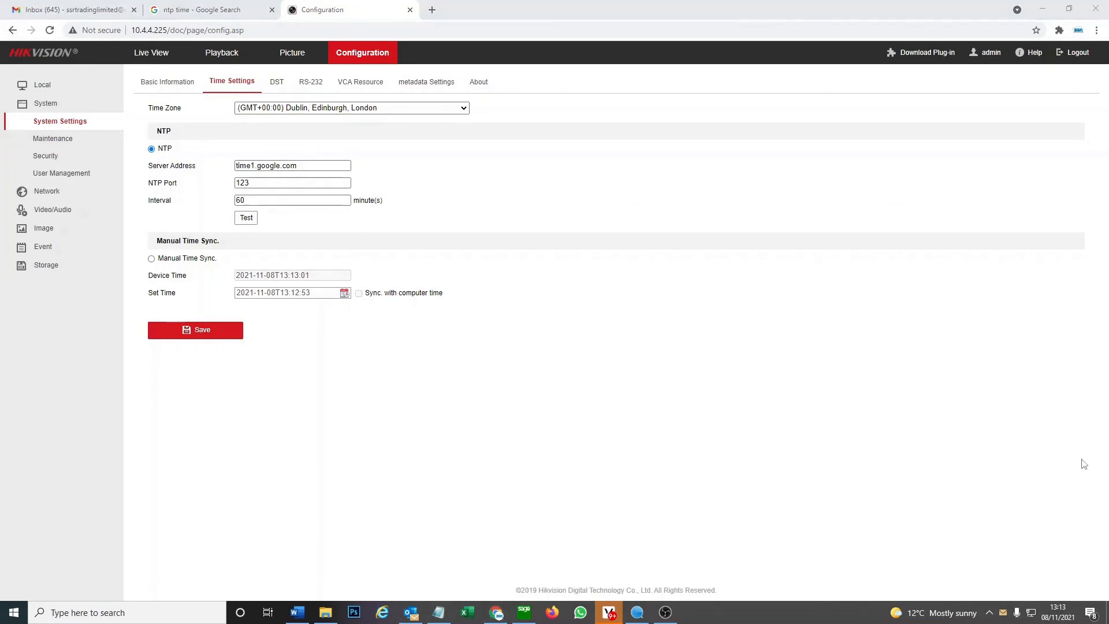
mouse_move(617, 339)
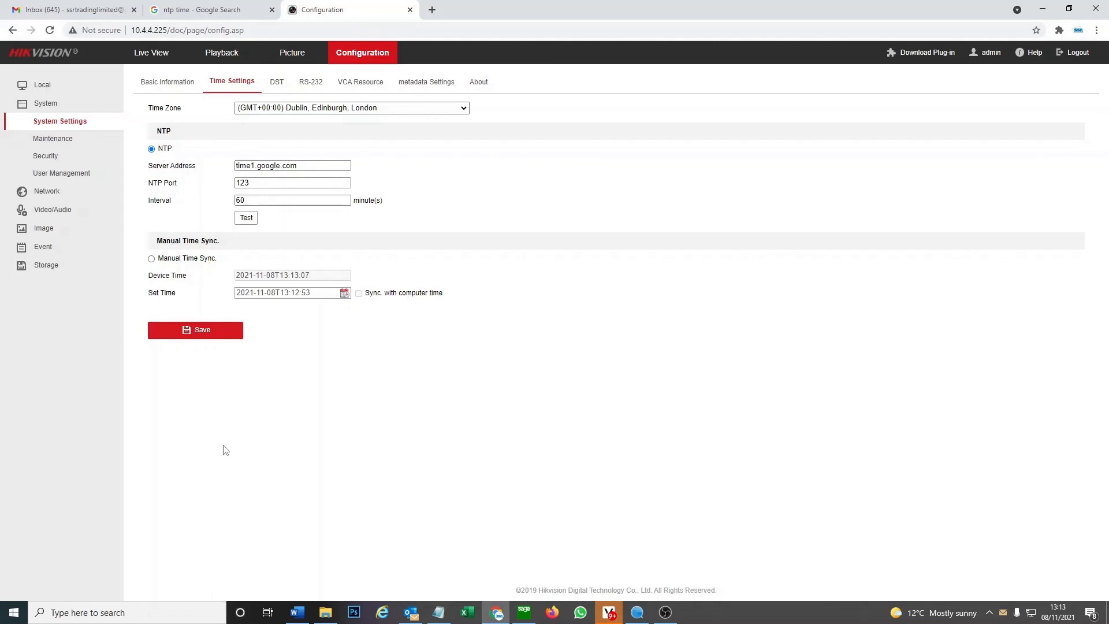
mouse_move(431, 265)
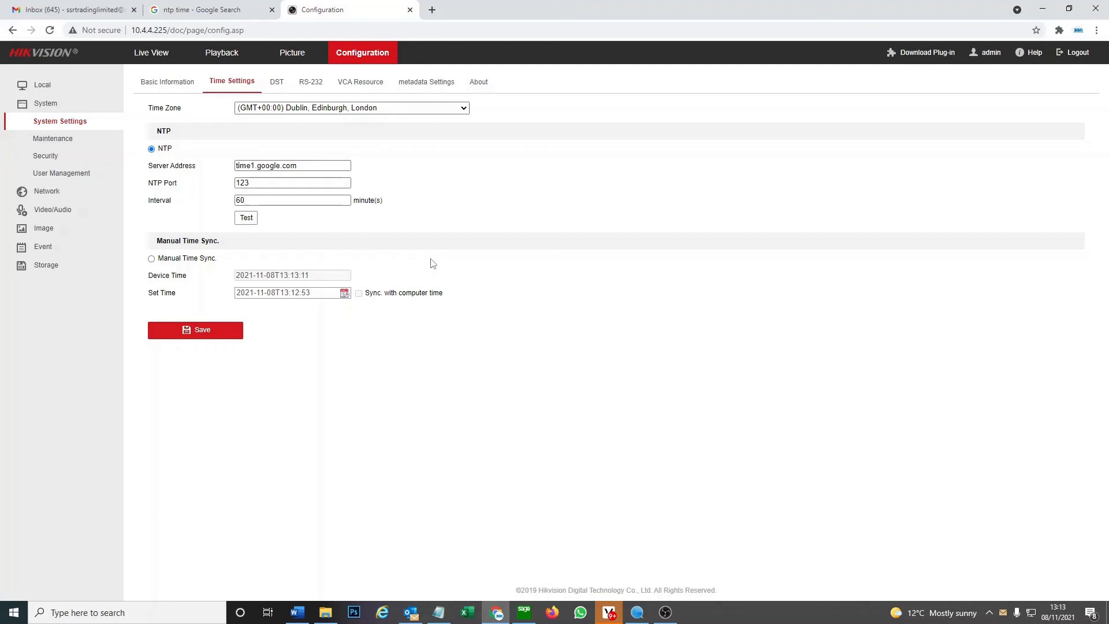
mouse_move(734, 358)
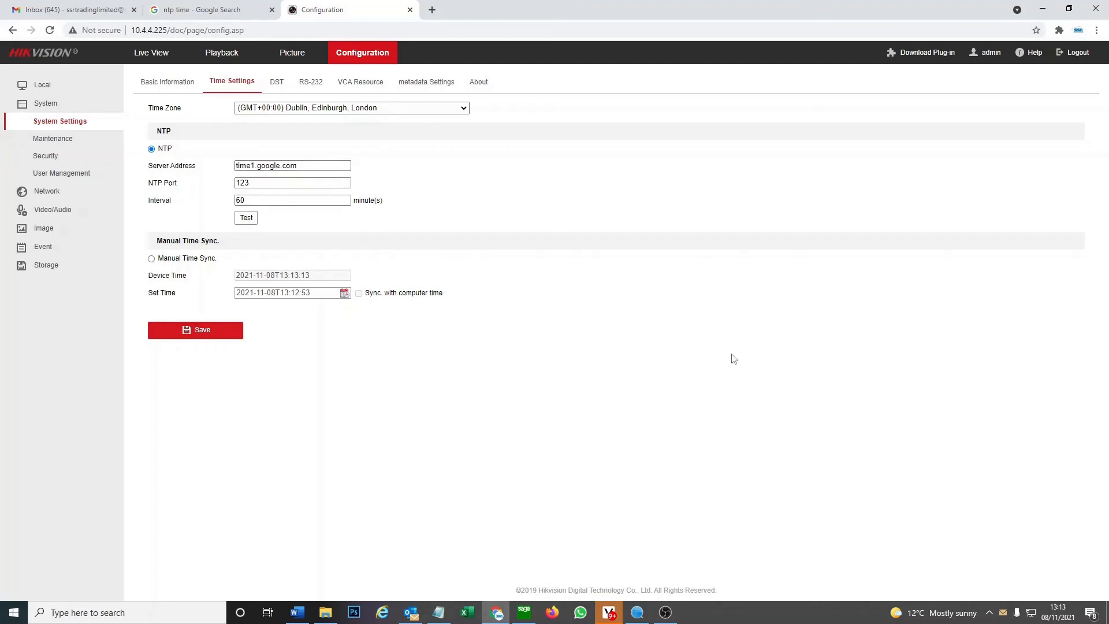